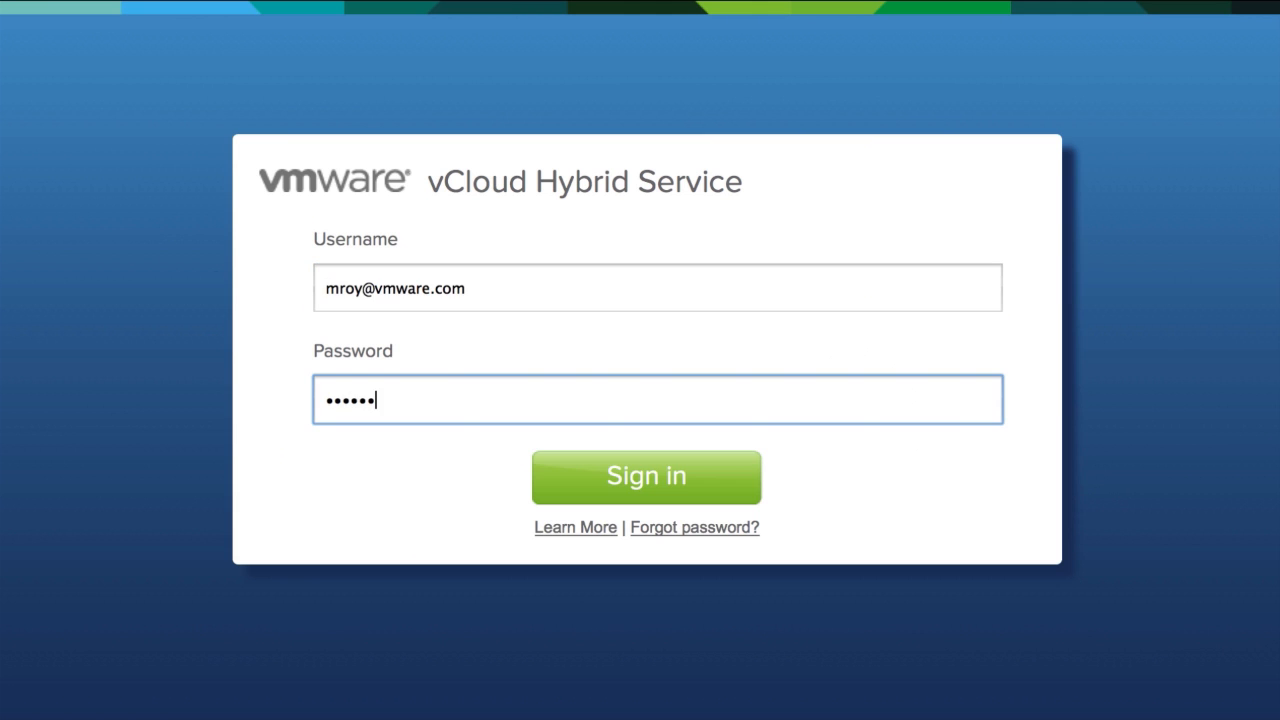
Step: Enter the password and sign in to vCloud Hybrid Service, reaching the Cloud Regions overview
type("••••")
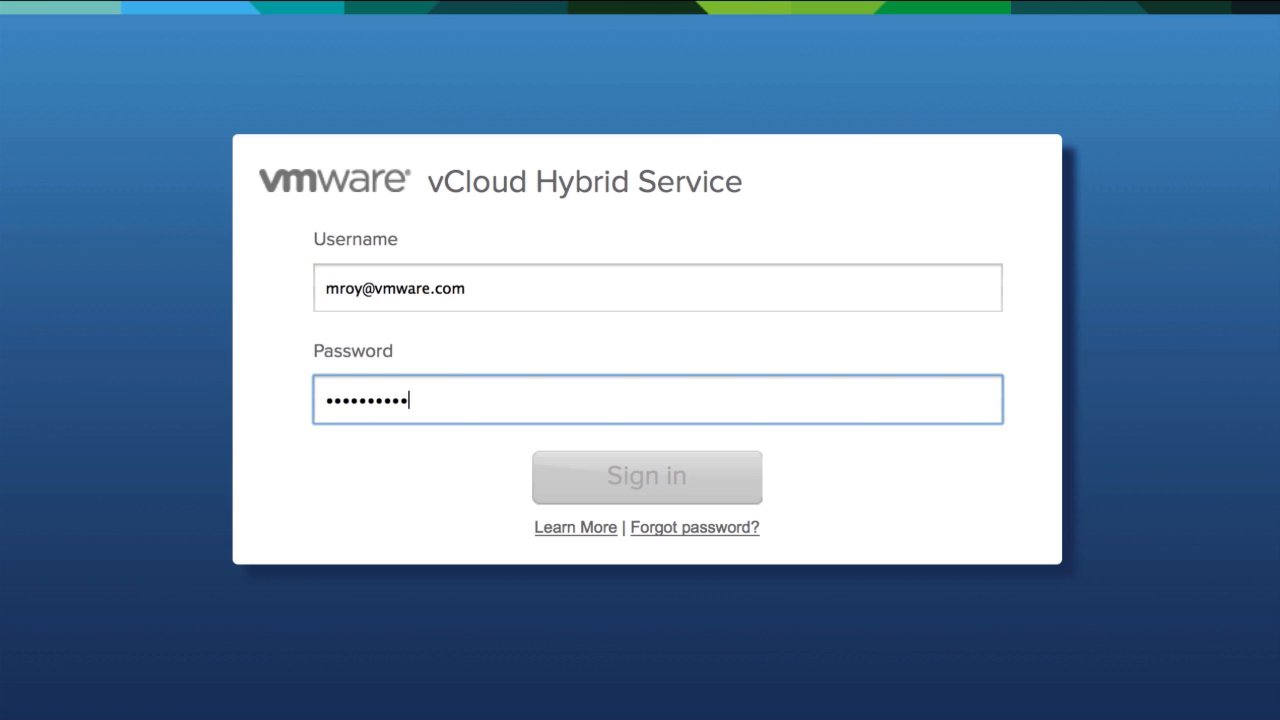
left_click(646, 476)
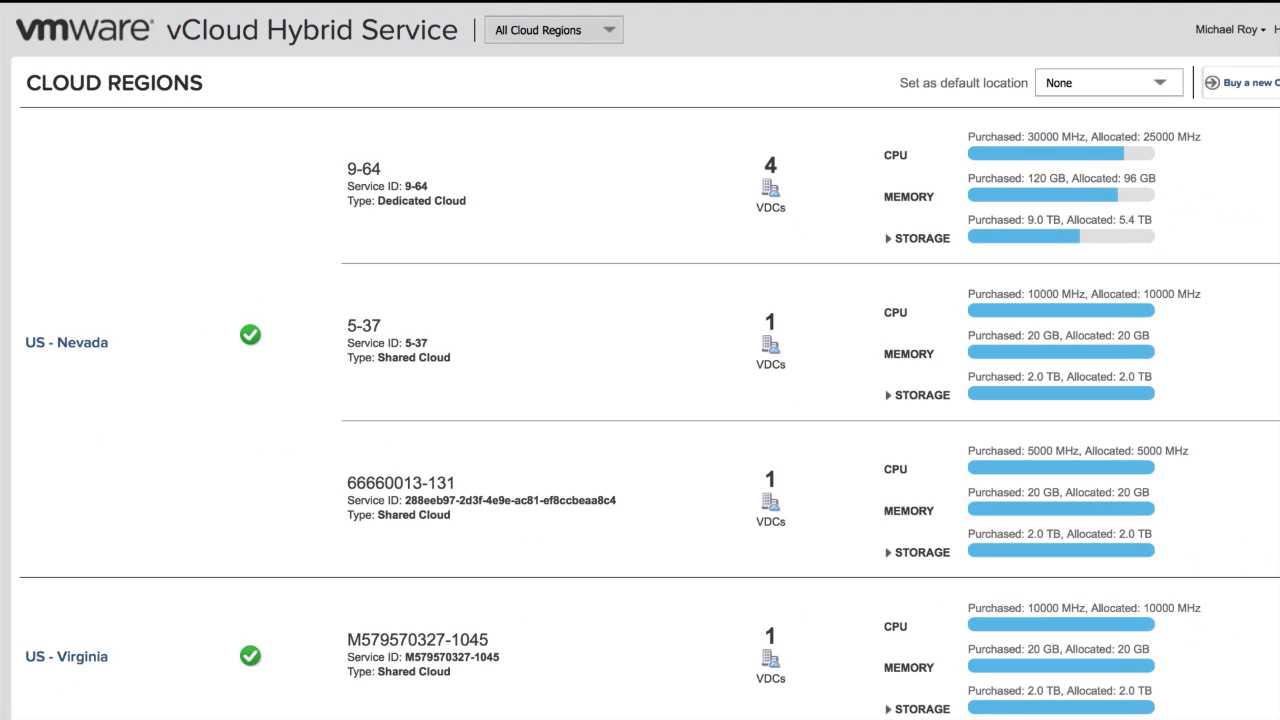
mouse_move(448, 272)
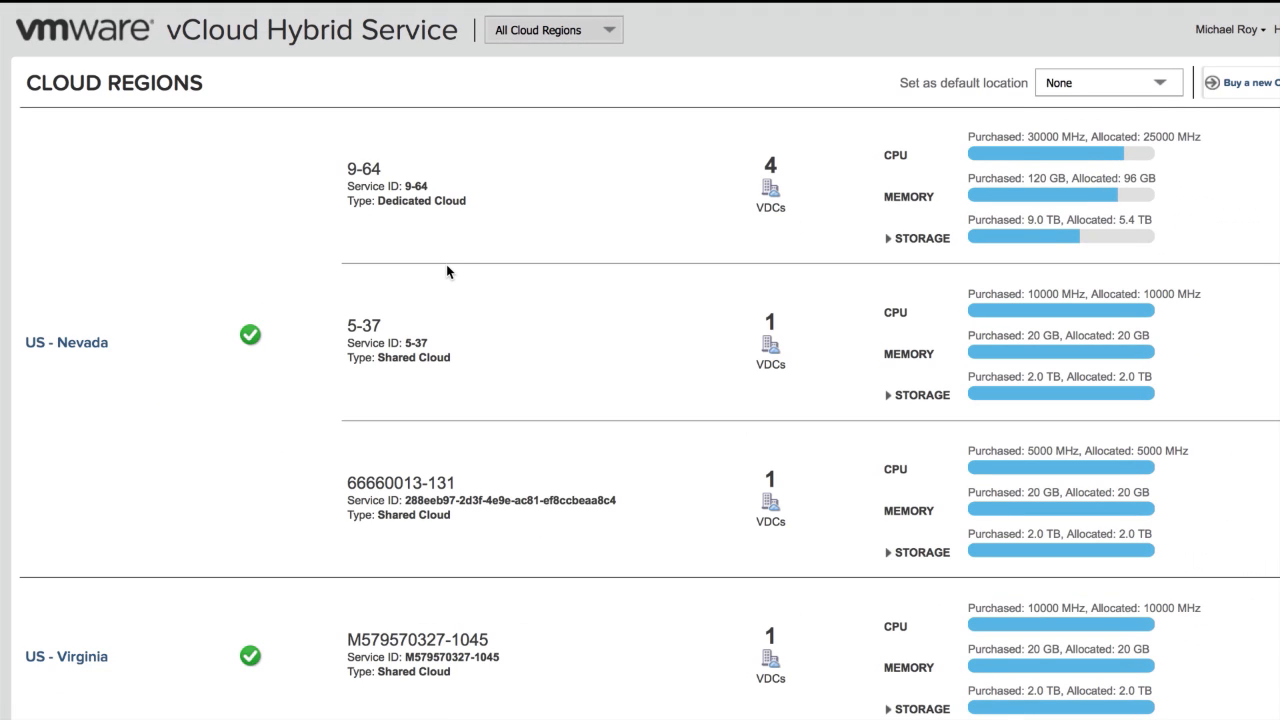
mouse_move(508, 204)
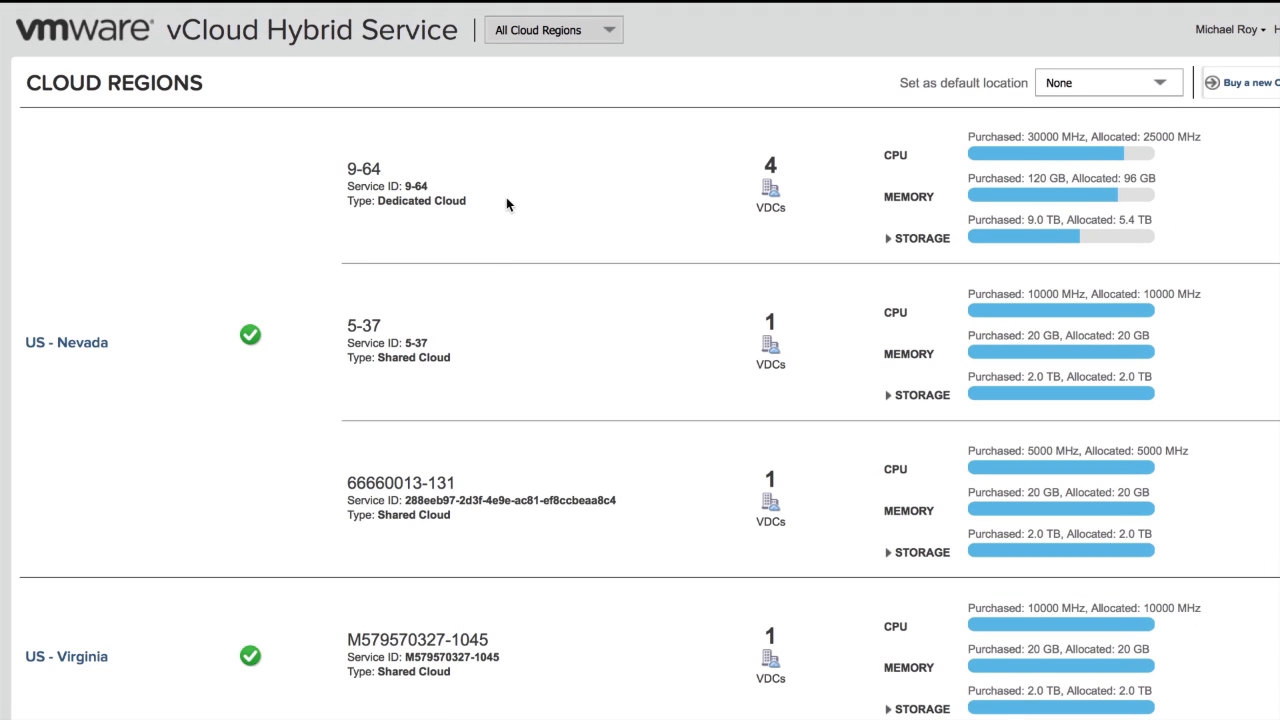
mouse_move(536, 348)
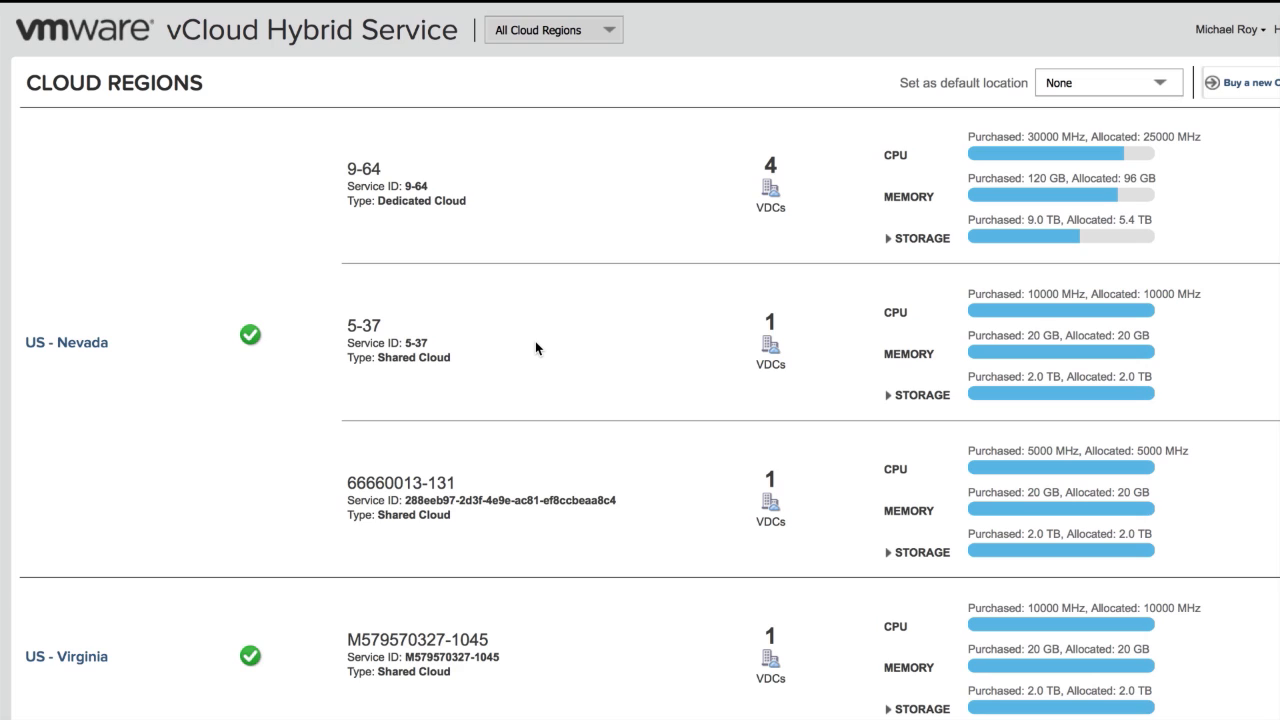
mouse_move(680, 556)
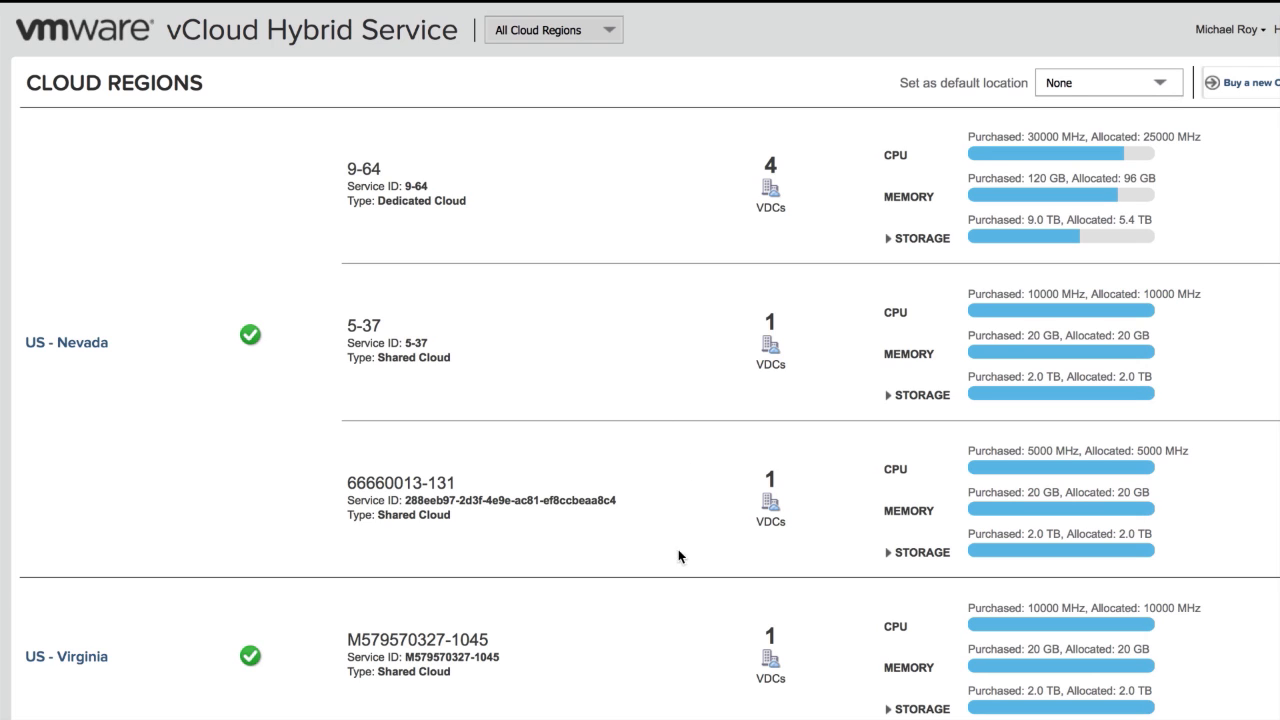
mouse_move(612, 656)
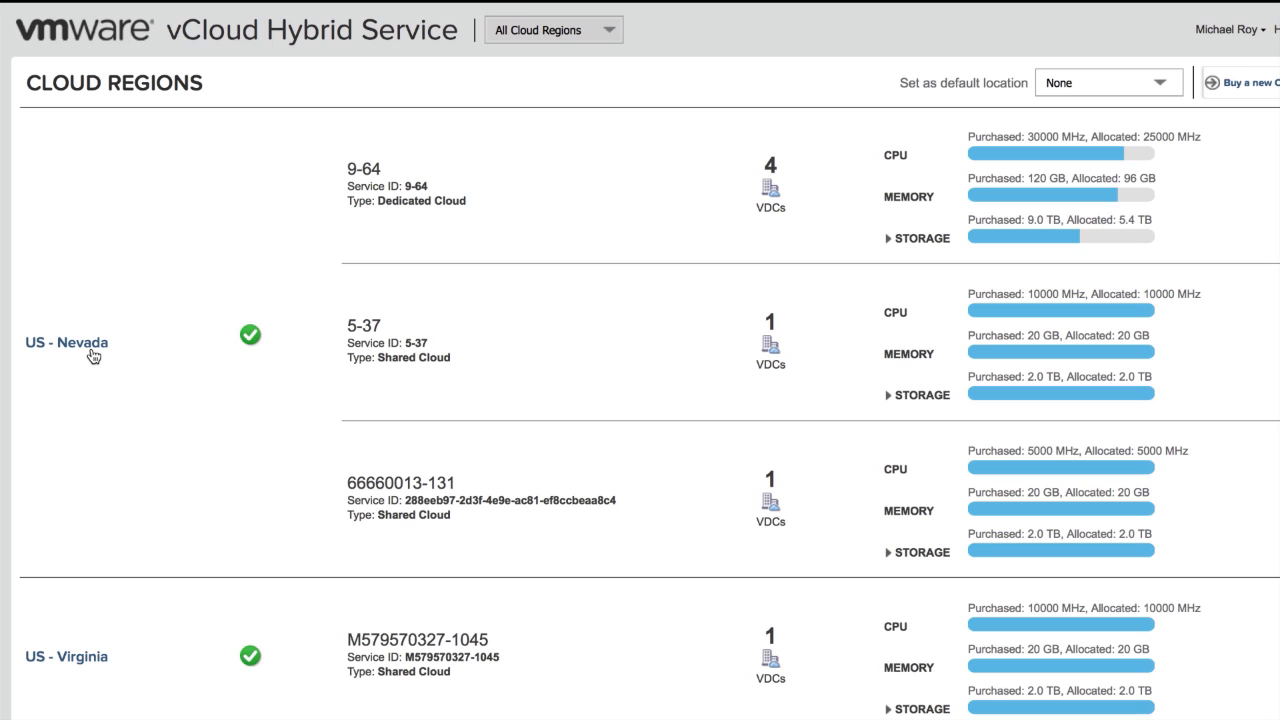
Step: Show the US - Nevada region dashboard with its six virtual data centers in view
left_click(66, 342)
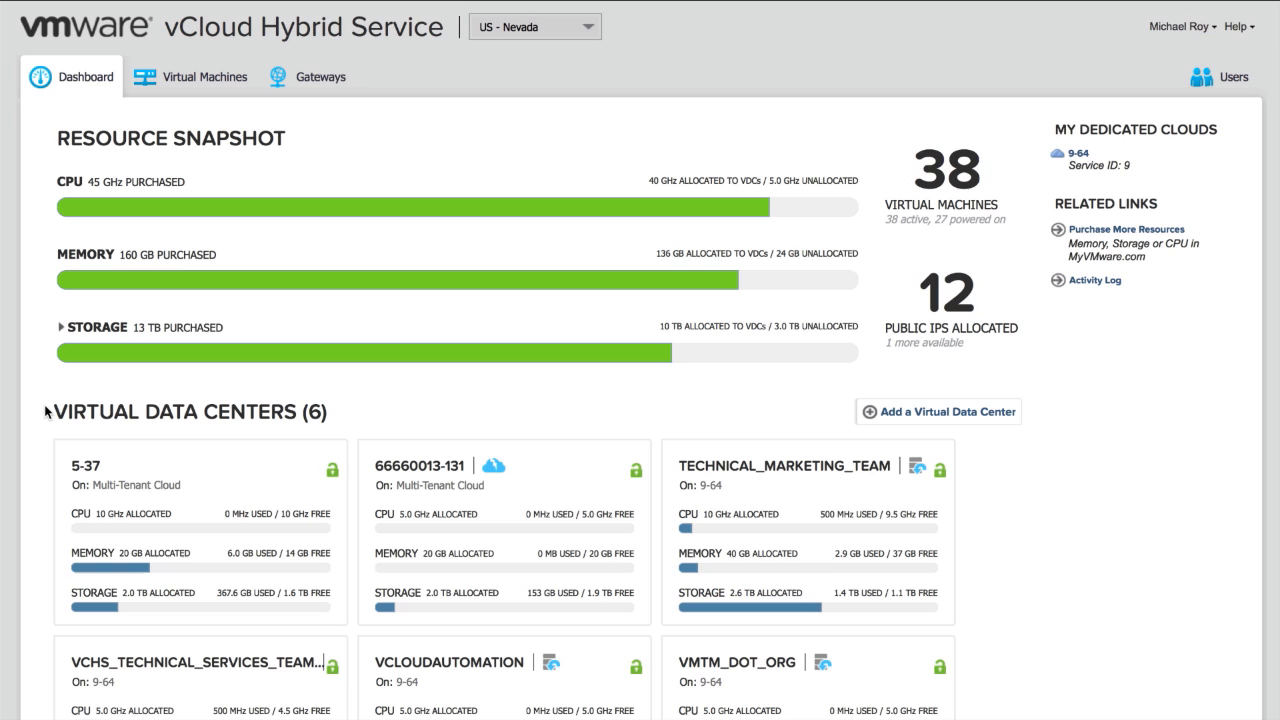
scroll("down", 3)
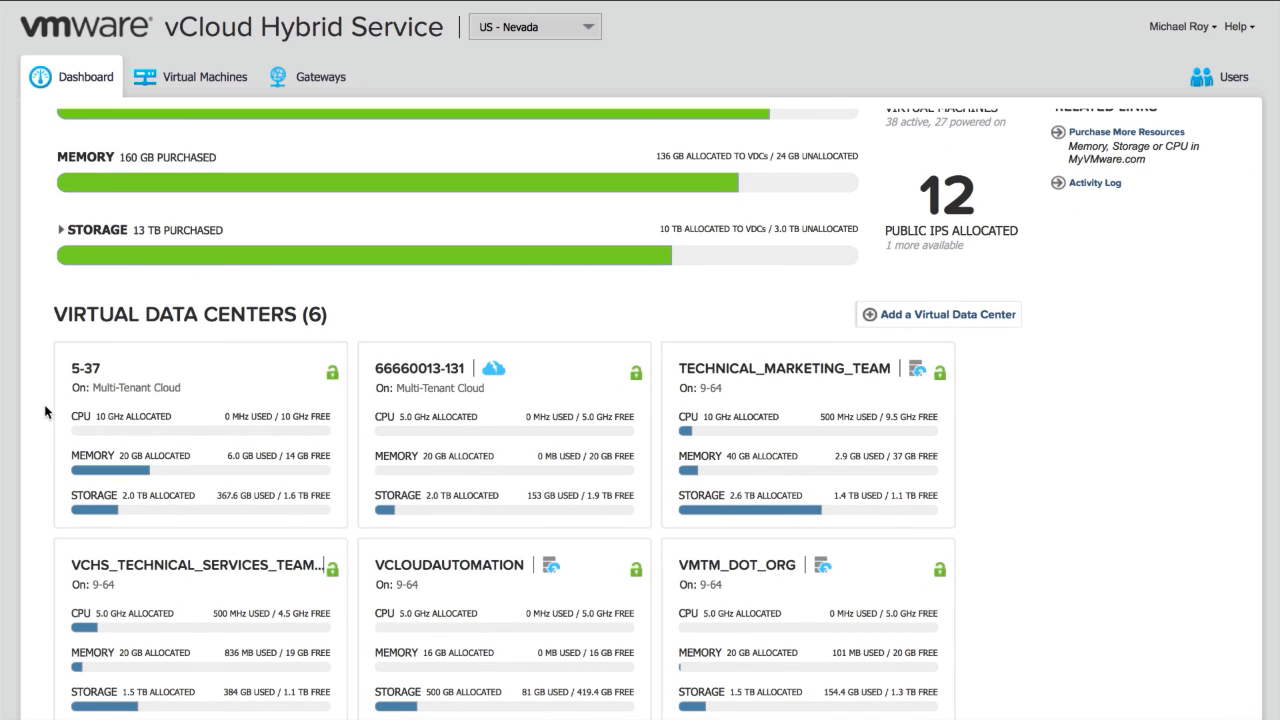
mouse_move(472, 564)
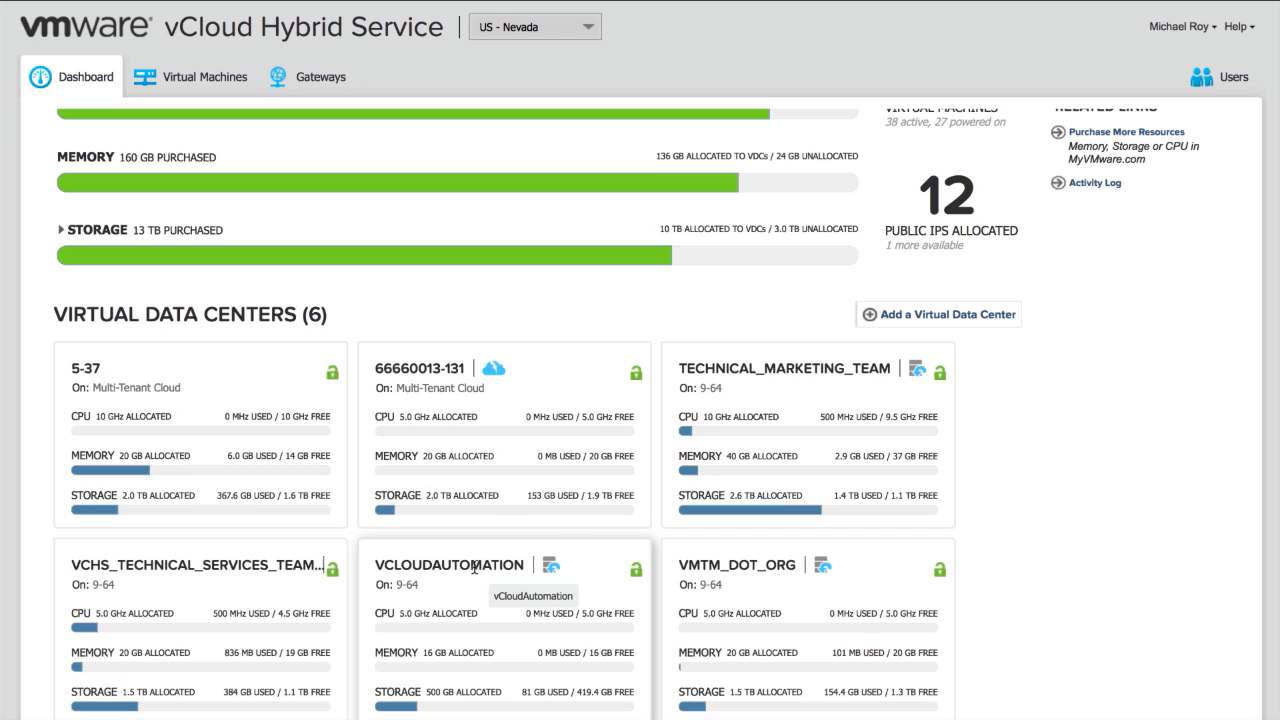
Step: Review the VCLOUDAUTOMATION data center's Networks, Gateways and Virtual Machines
left_click(450, 564)
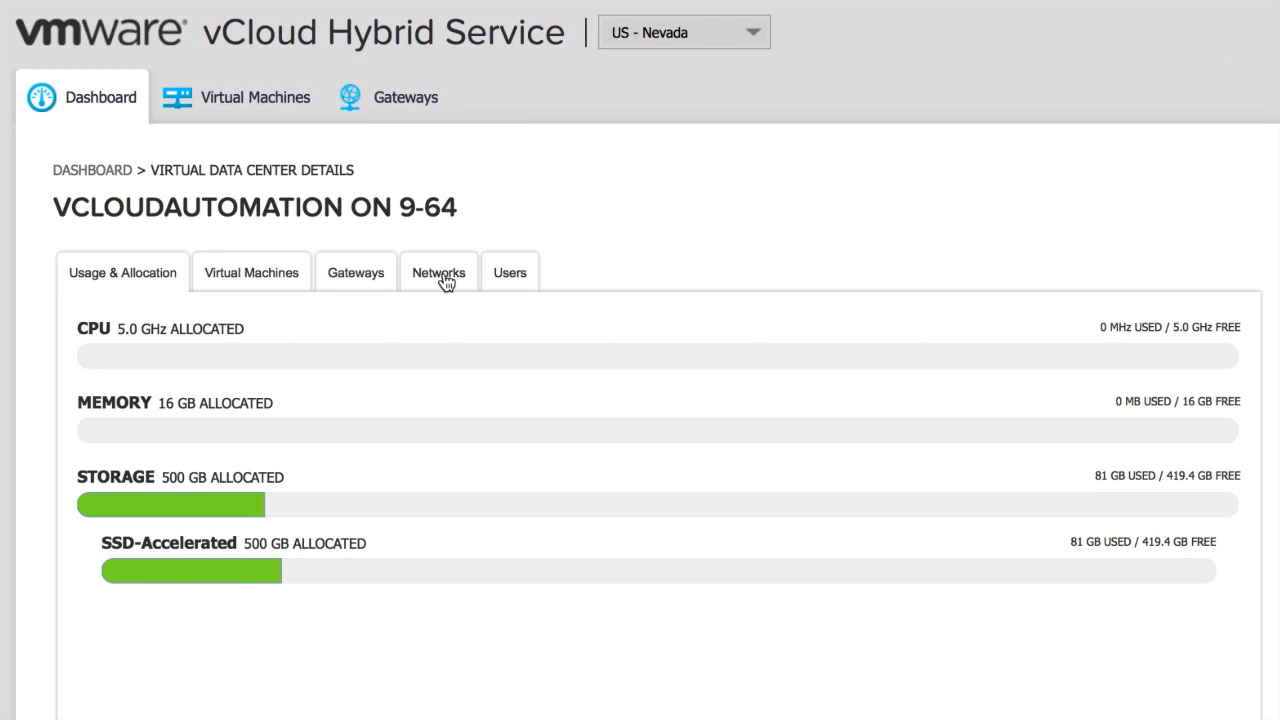
left_click(438, 272)
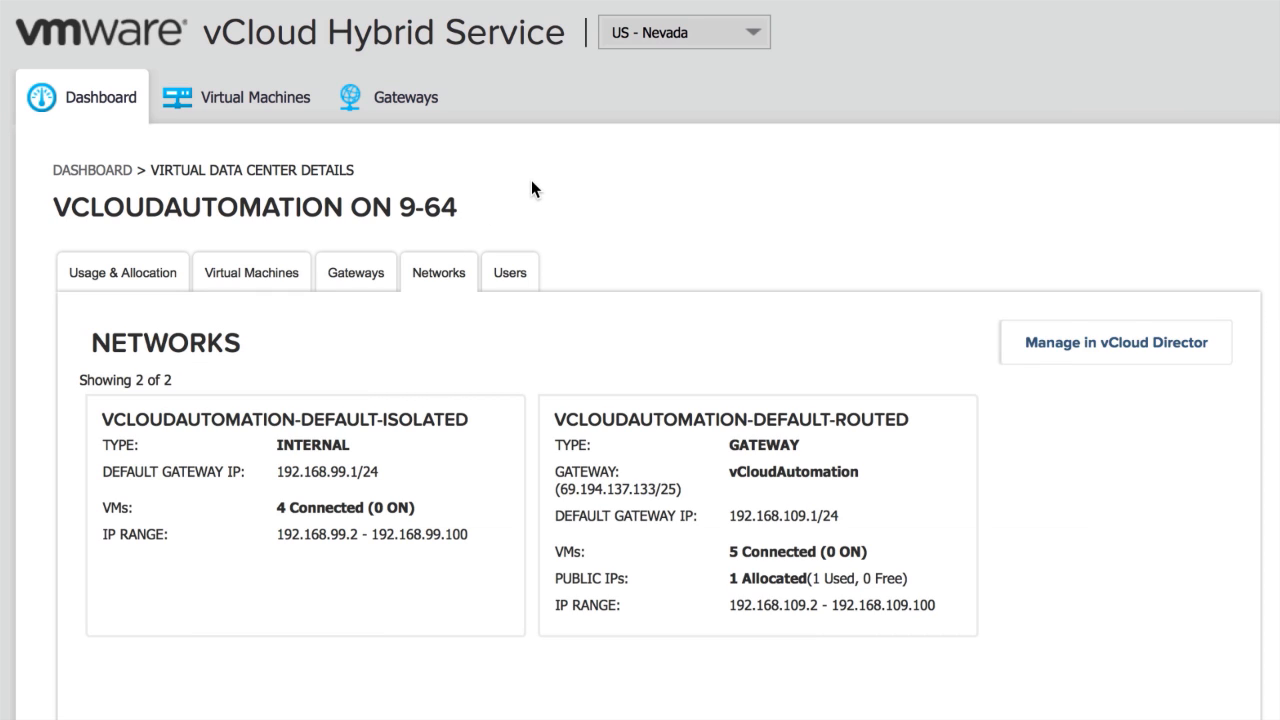
left_click(356, 272)
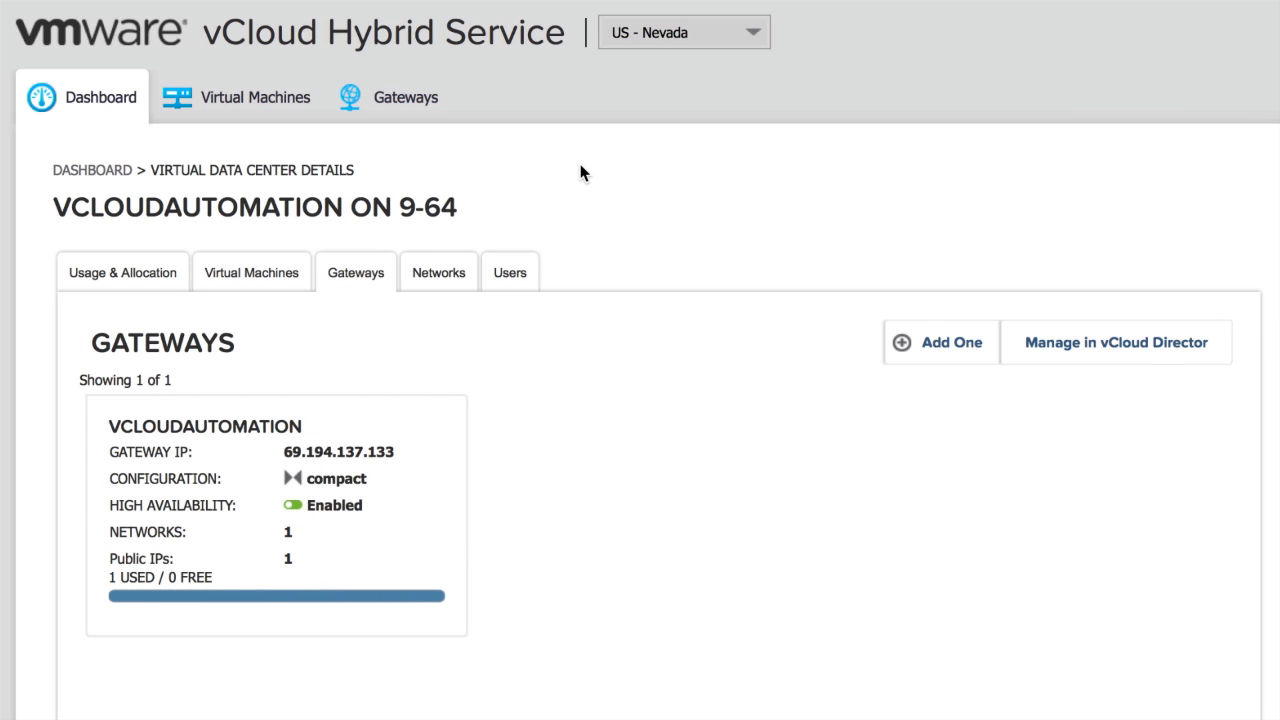
mouse_move(268, 278)
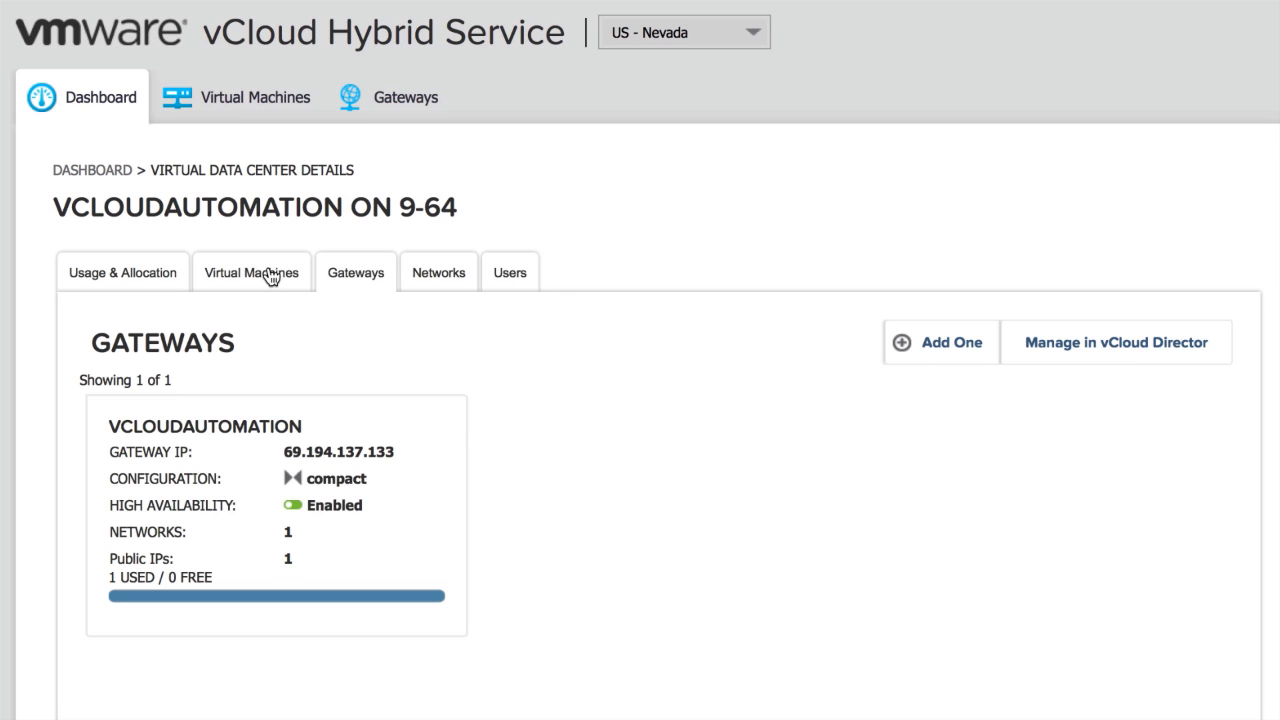
left_click(252, 272)
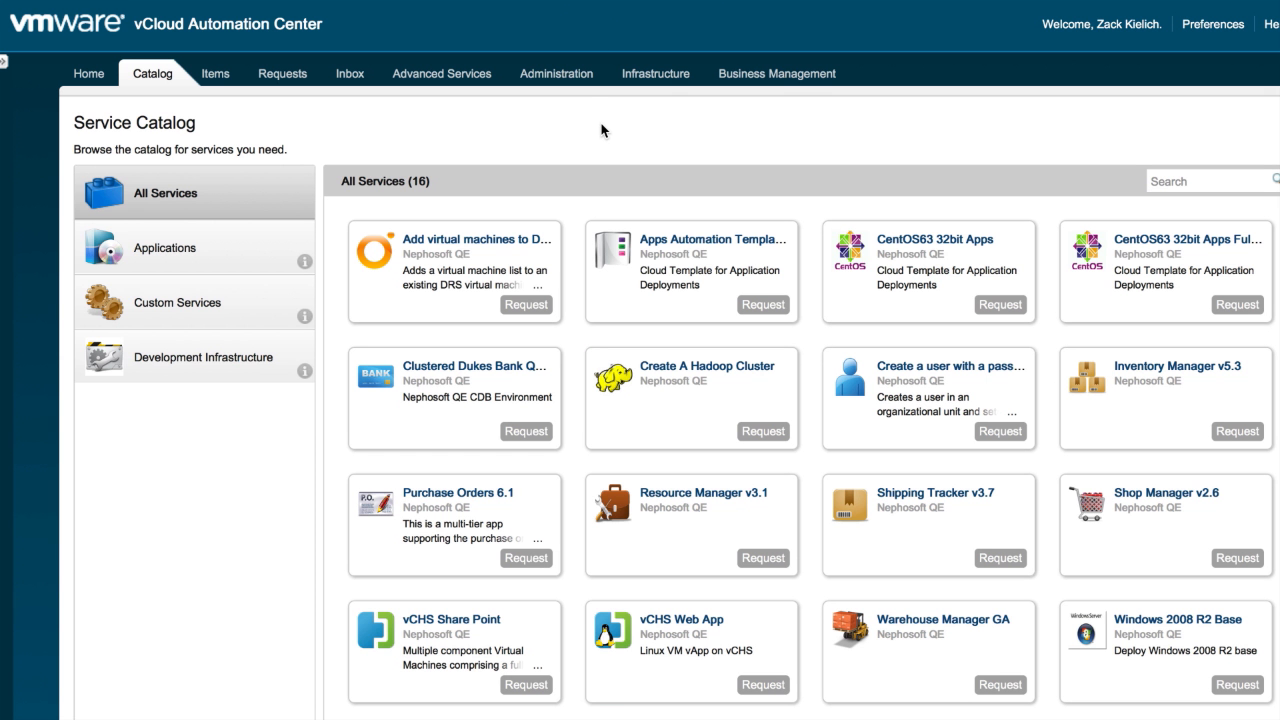
mouse_move(420, 152)
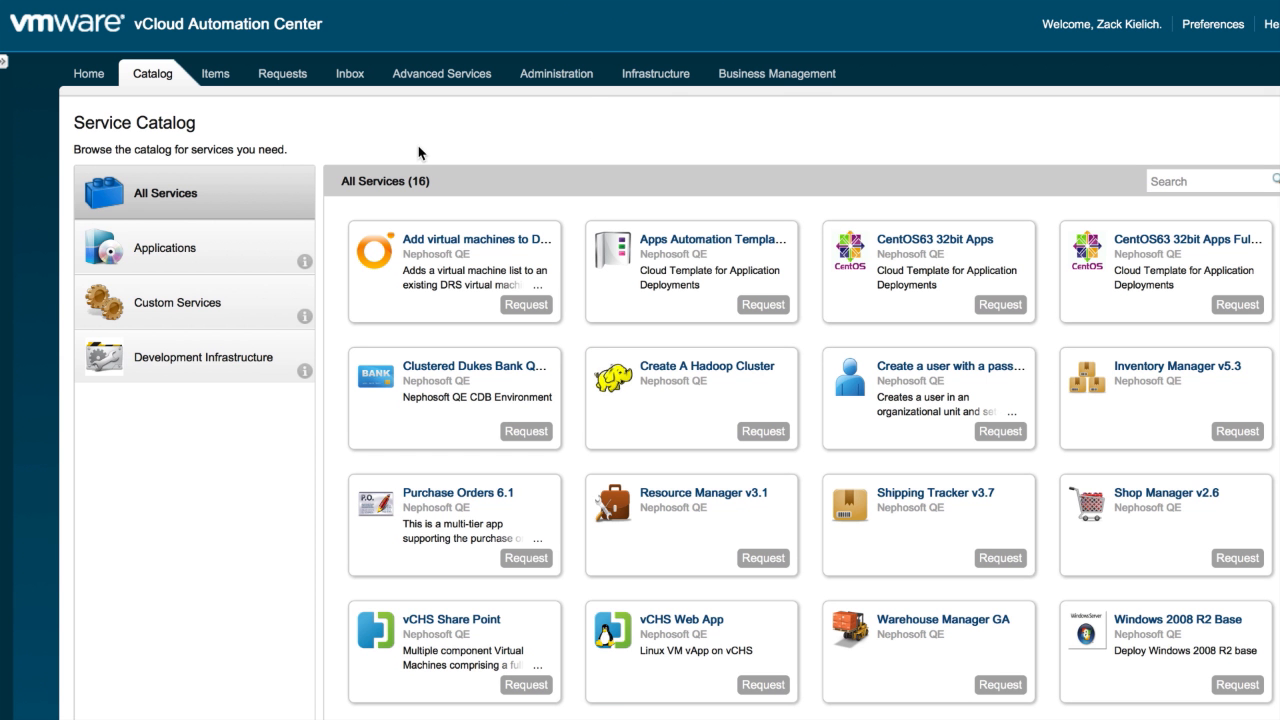
Step: Browse Applications, Custom Services and Development Infrastructure, then view the vCHS Web App item details
left_click(164, 248)
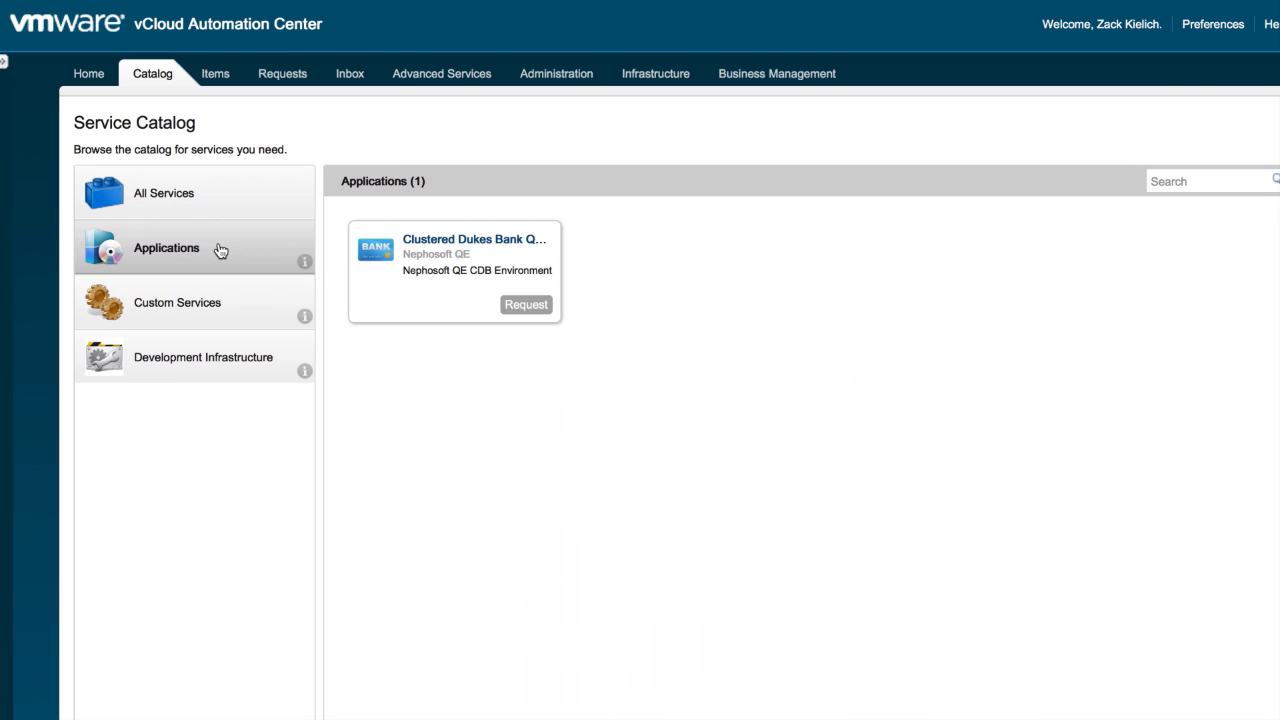
mouse_move(240, 304)
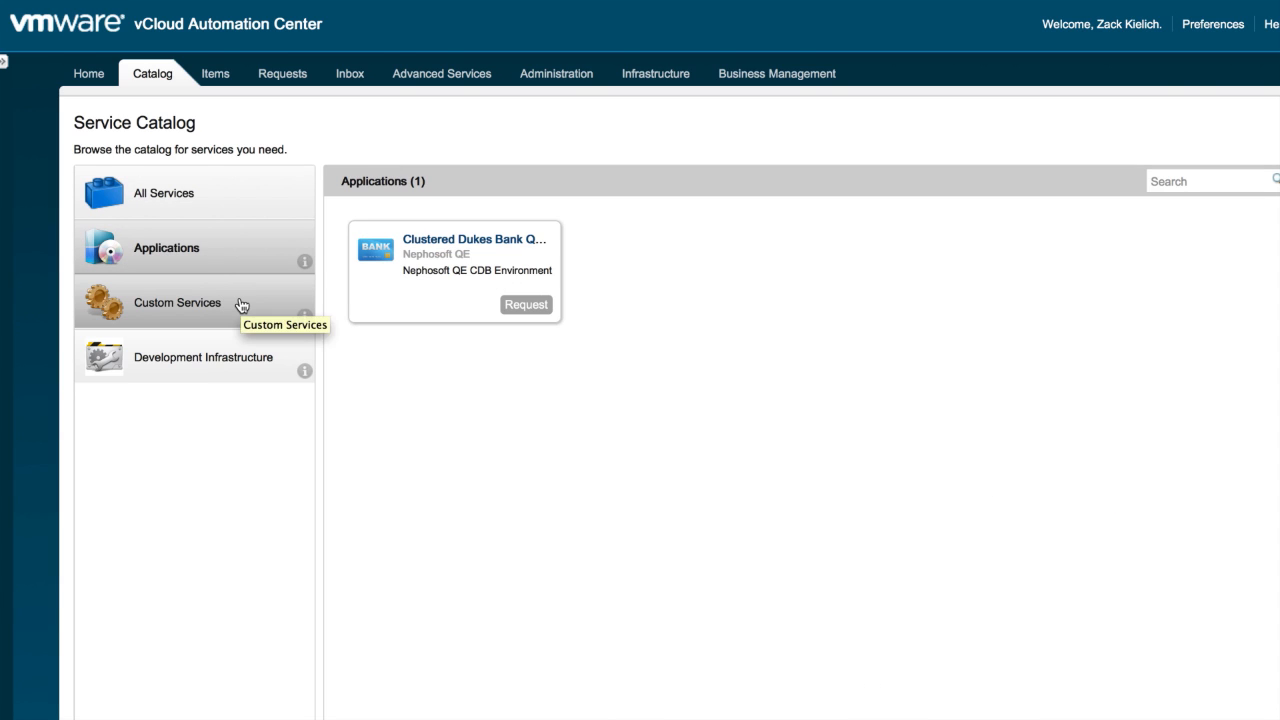
left_click(176, 302)
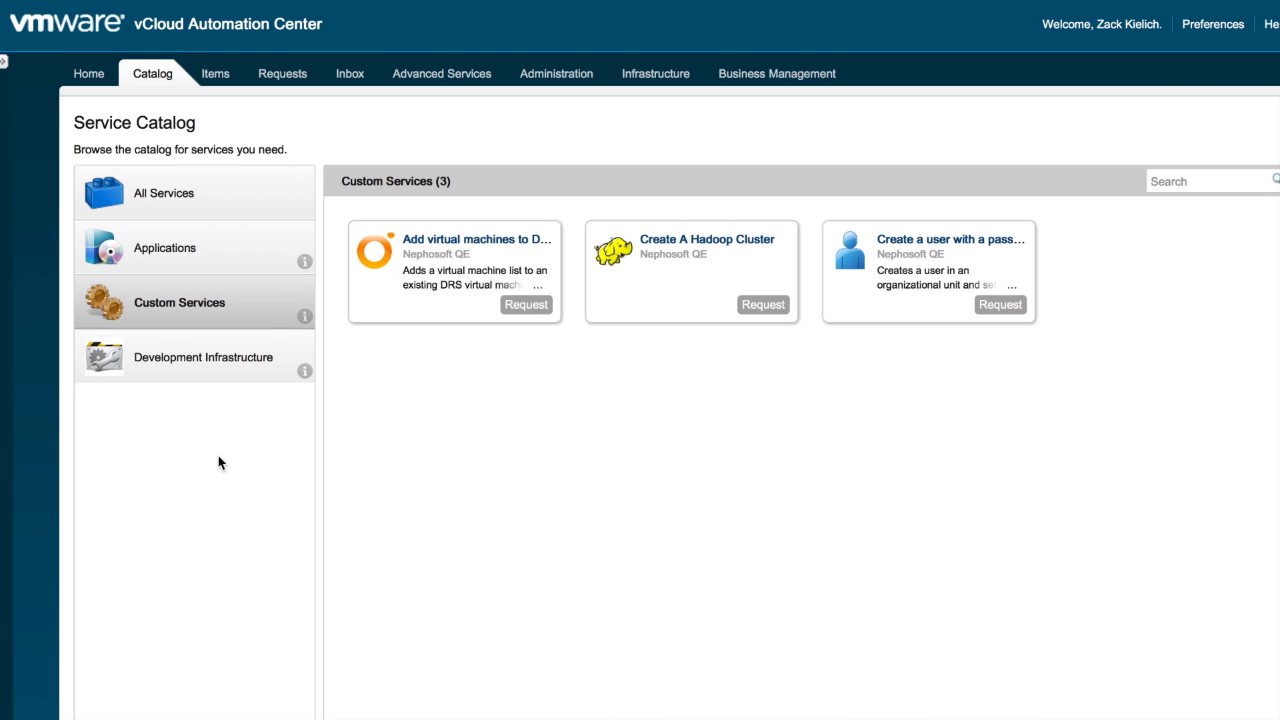
mouse_move(224, 376)
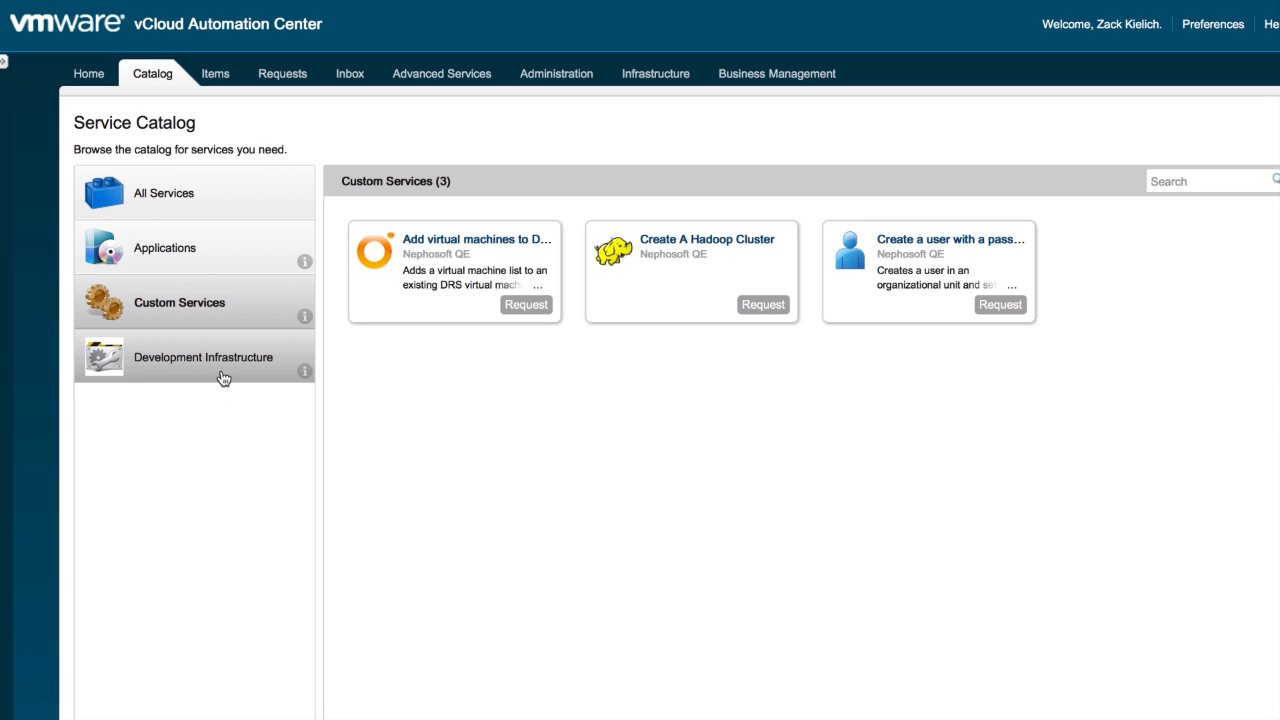
left_click(202, 356)
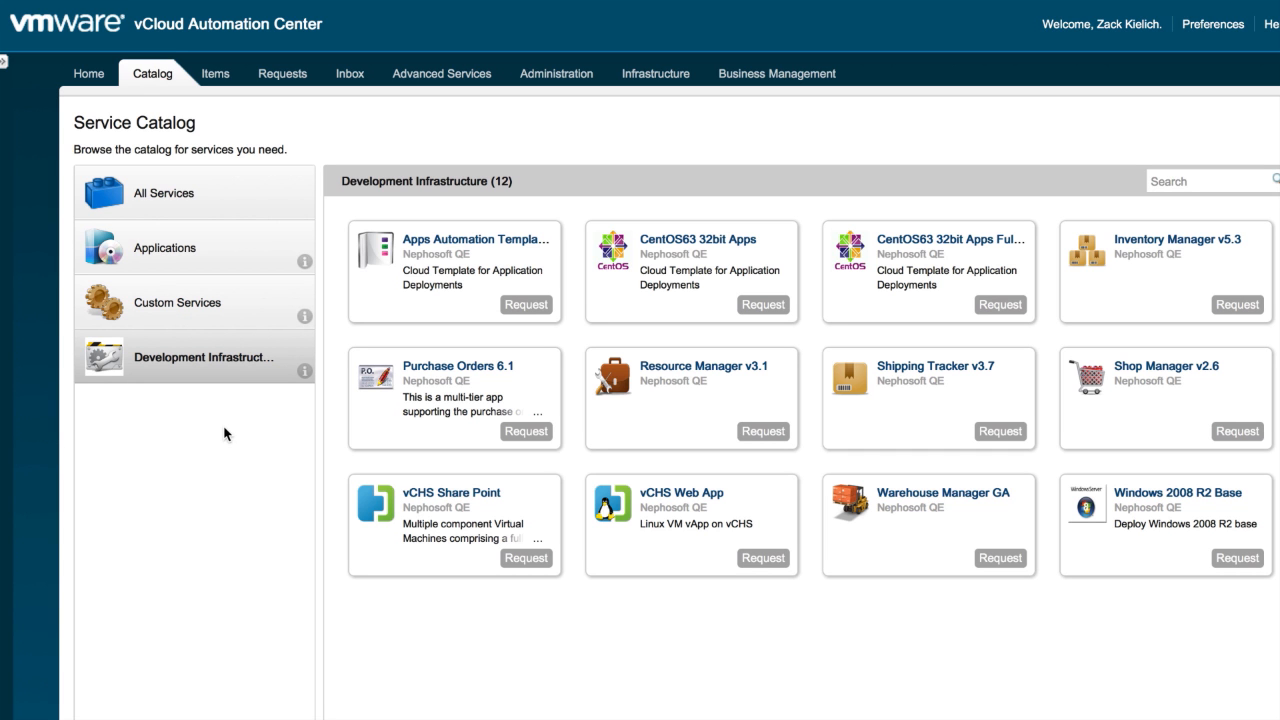
mouse_move(676, 496)
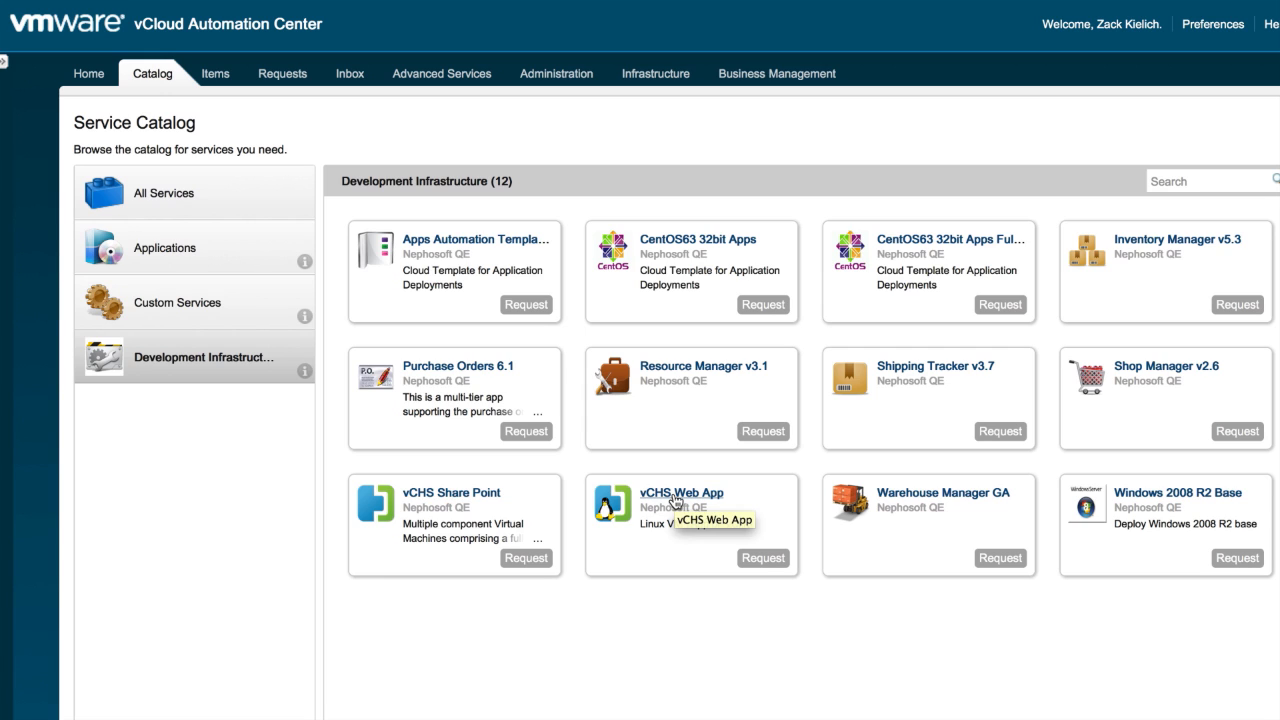
left_click(680, 492)
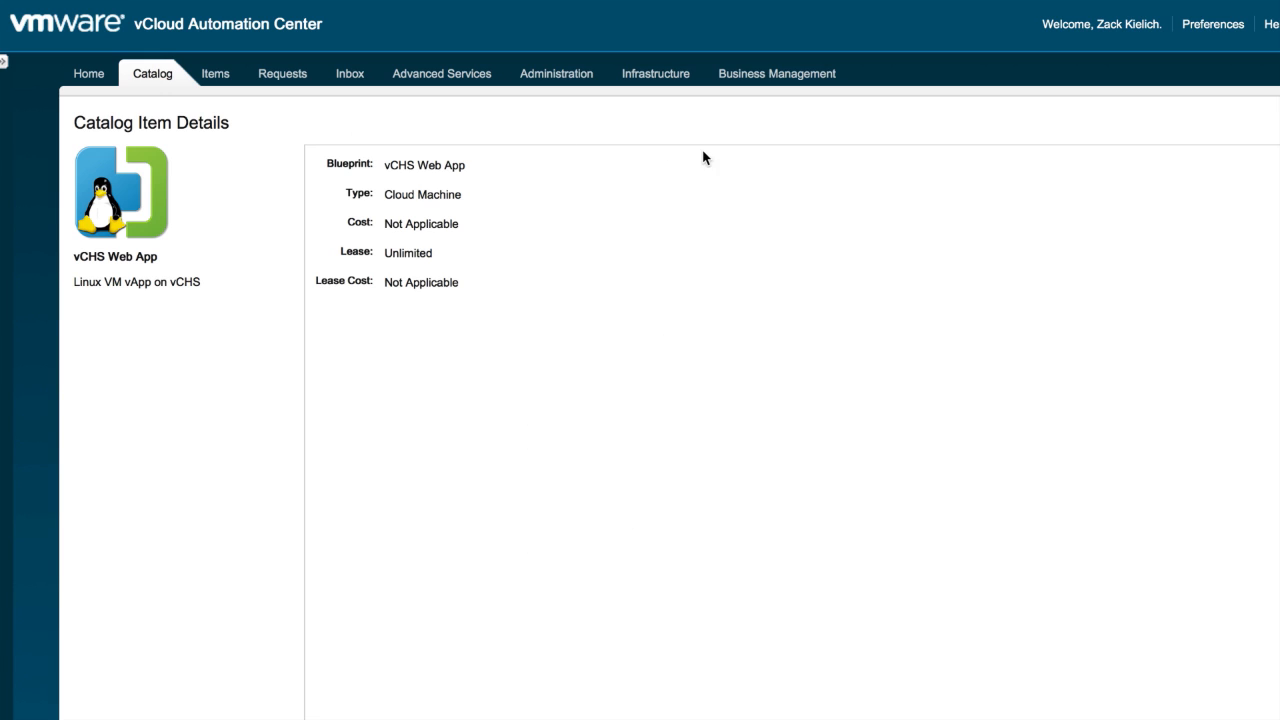
scroll("down", 3)
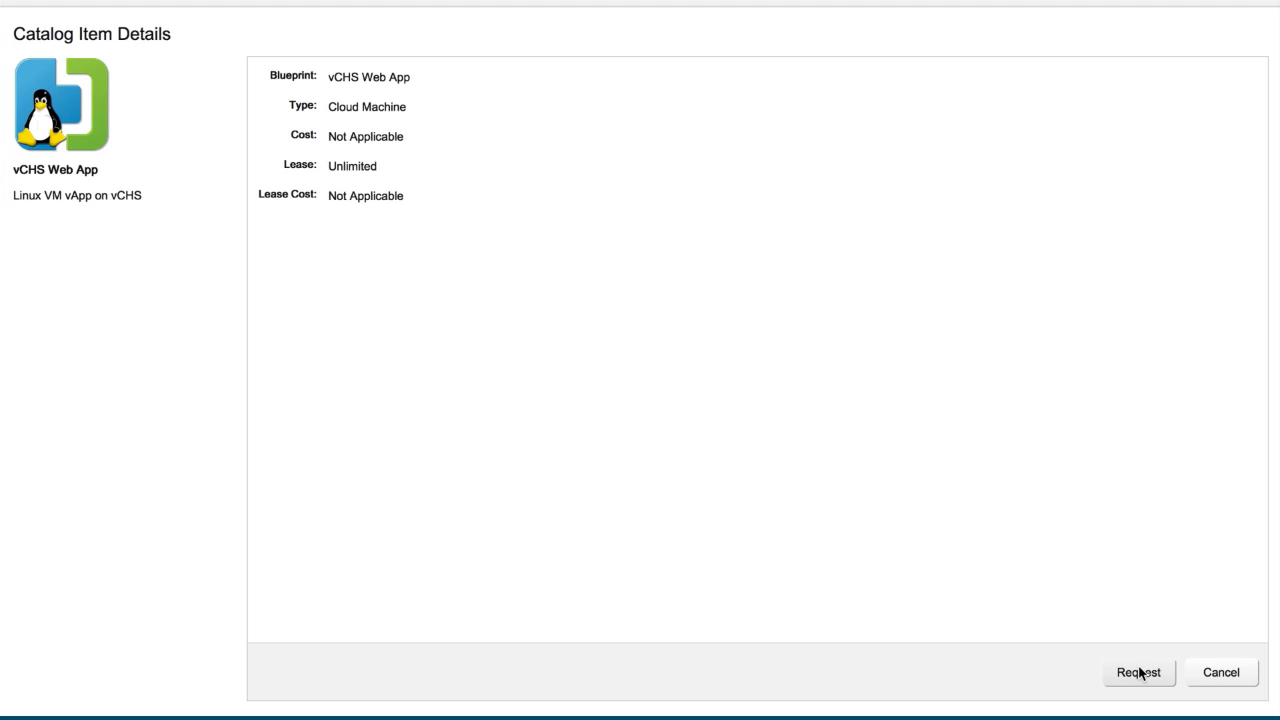
Step: Request the vCHS Web App with description 'Request for Linux VM in the Hybrid Cloud' and a testing hybrid development reason, and submit
left_click(1138, 672)
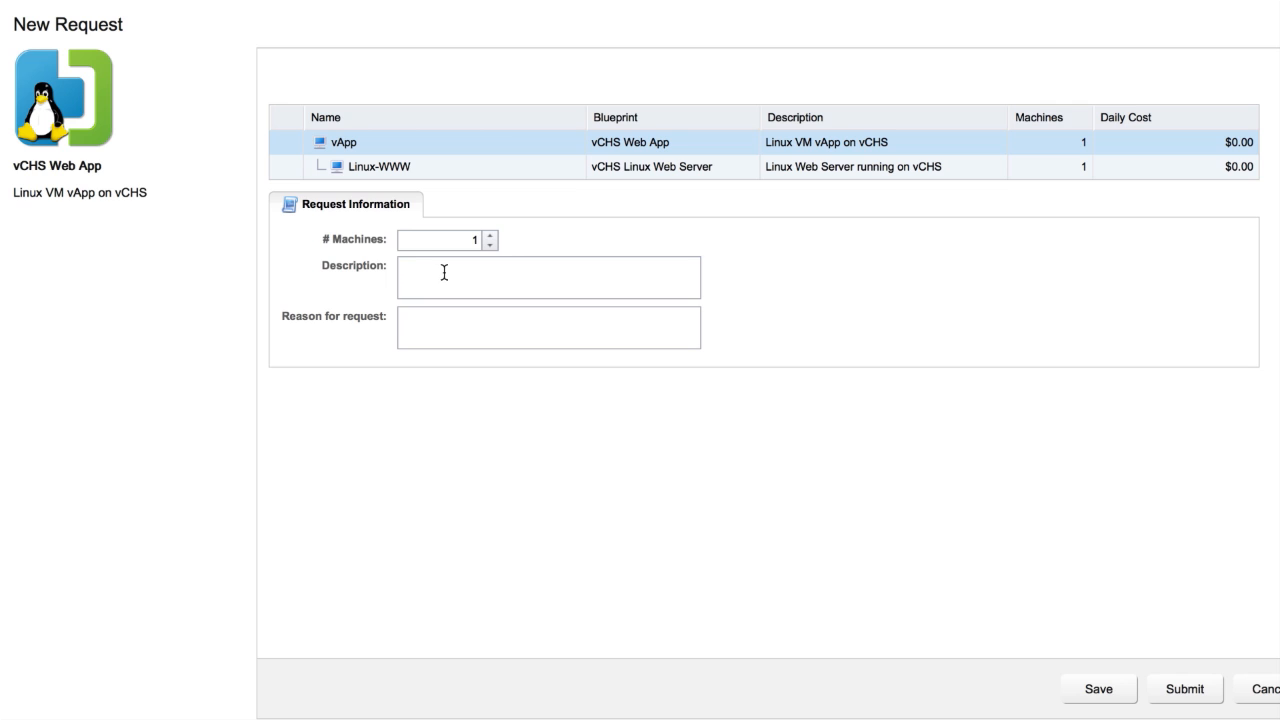
type("Request for")
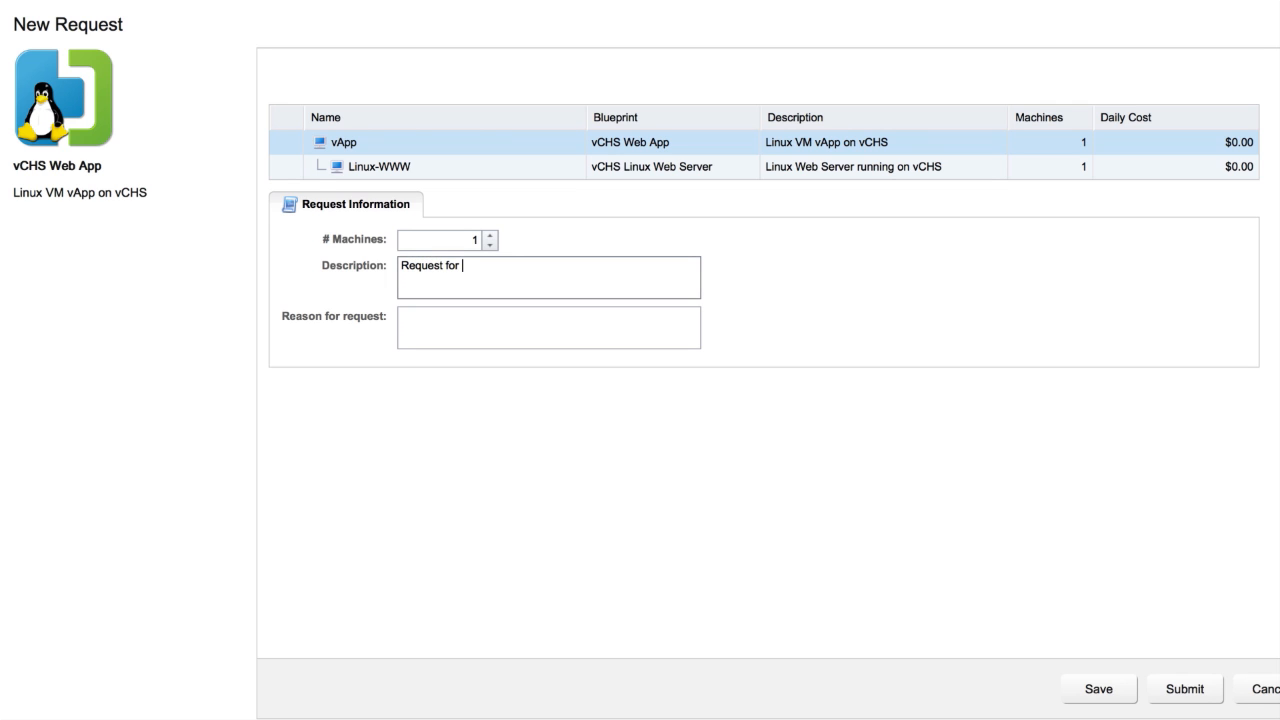
type("Linux VM")
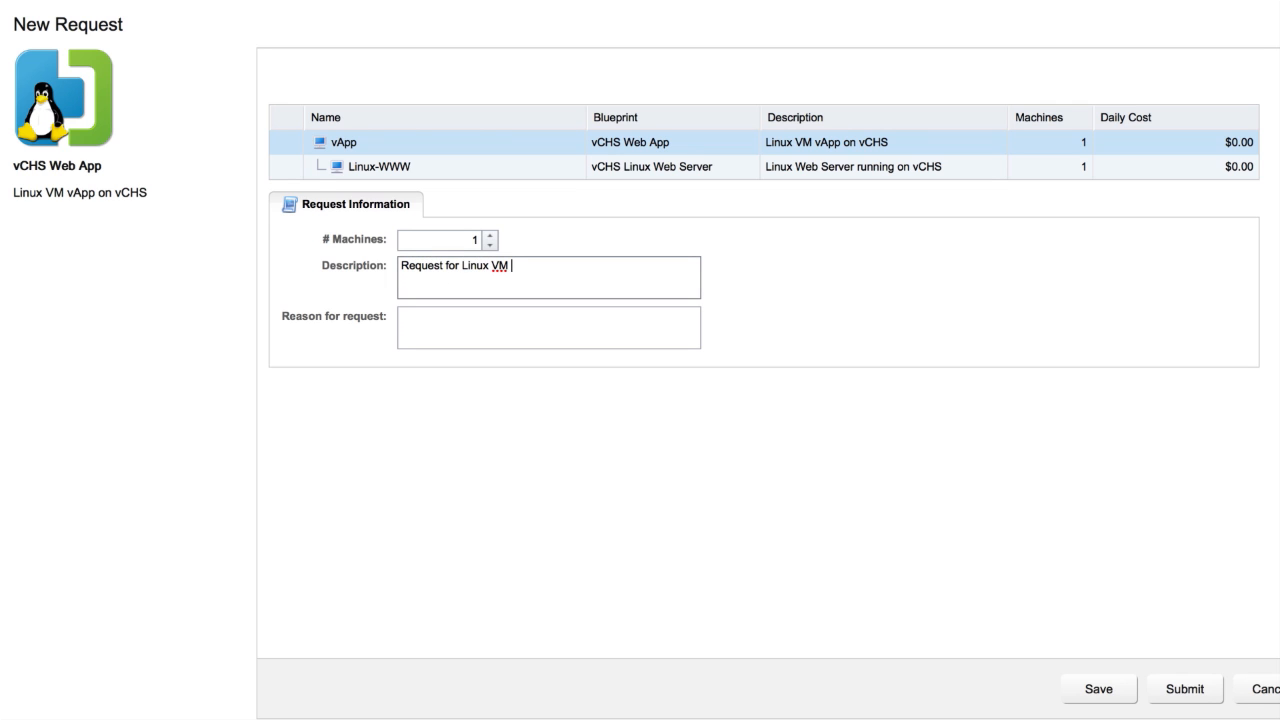
type("in the Hybrid Cloud")
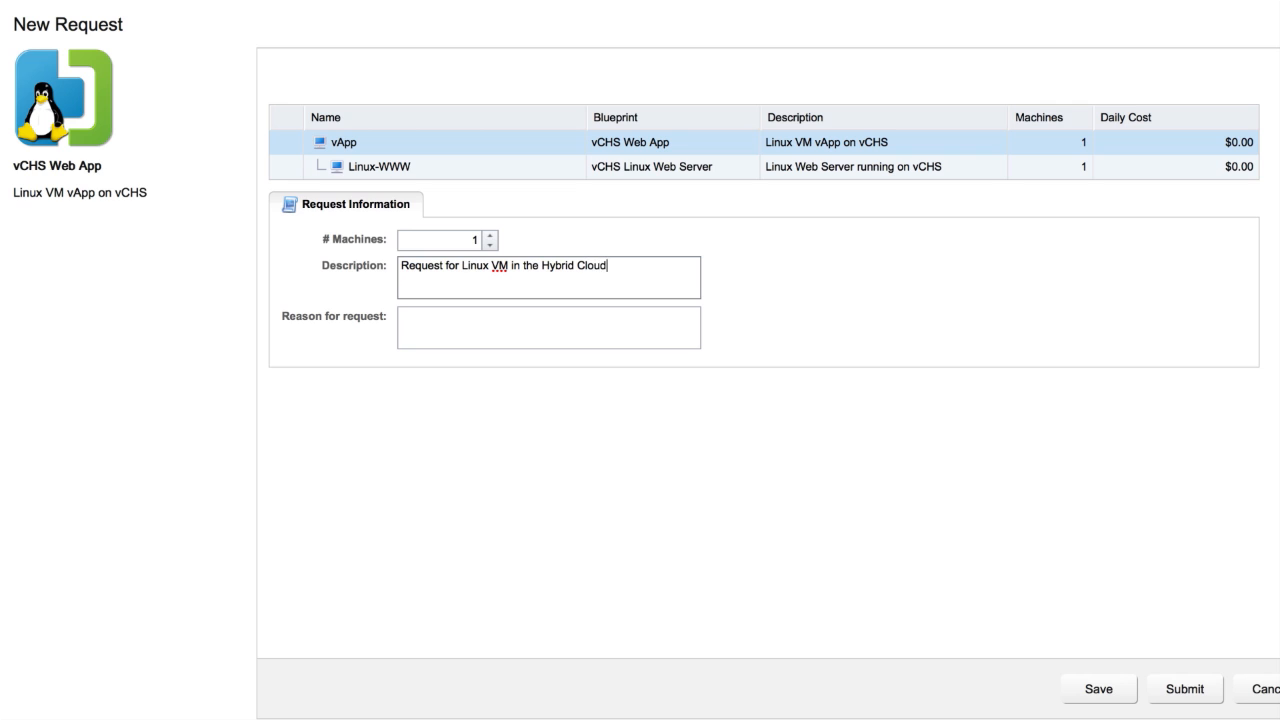
type("Testing hybrid application de")
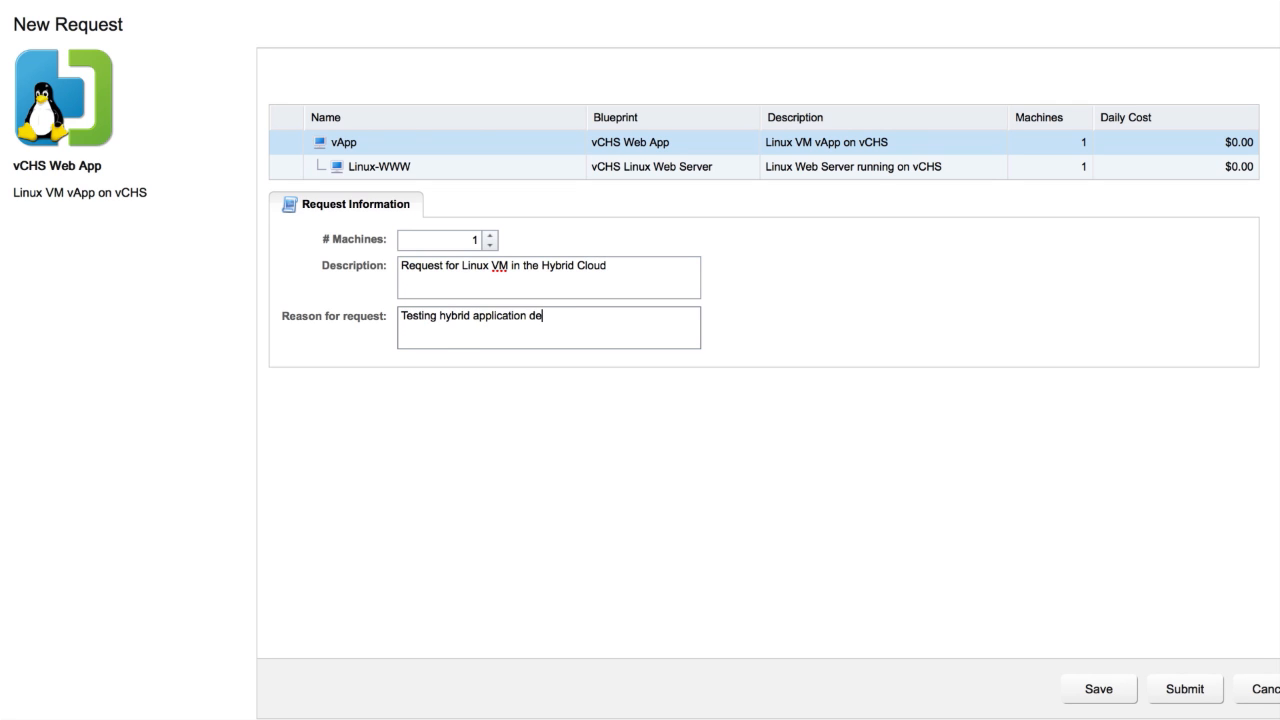
type("velopment")
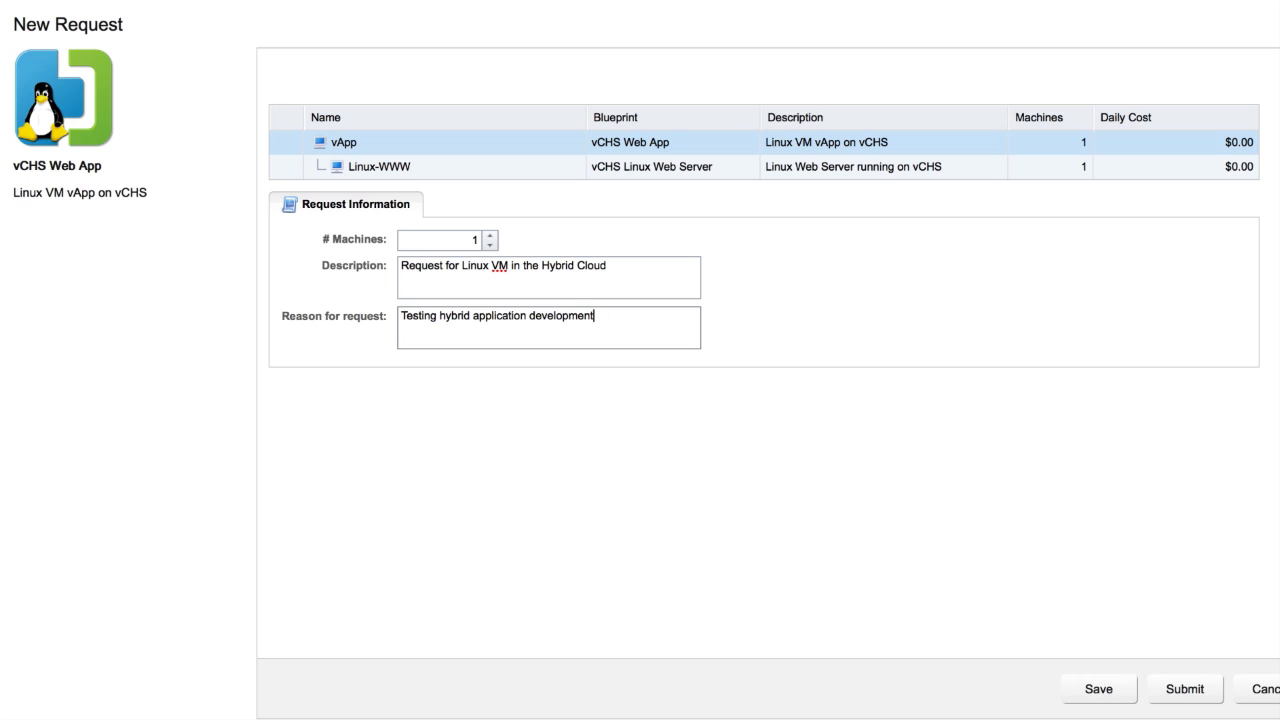
type("...")
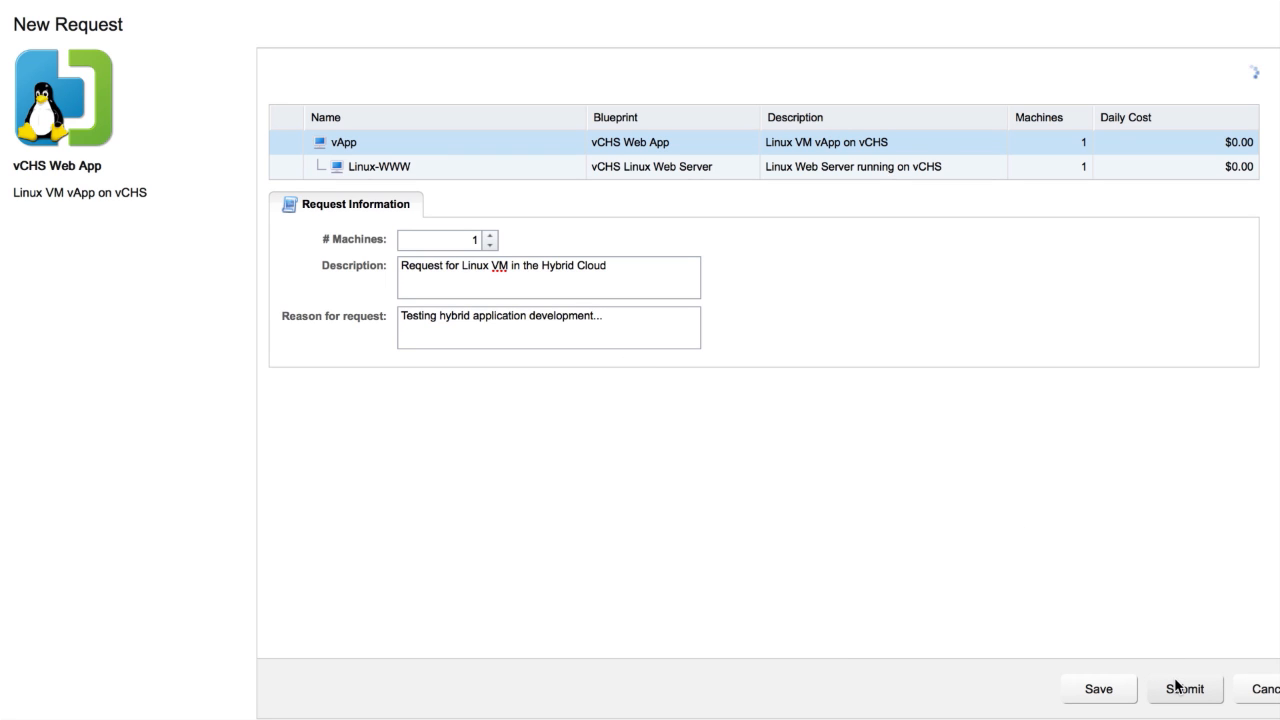
left_click(1184, 688)
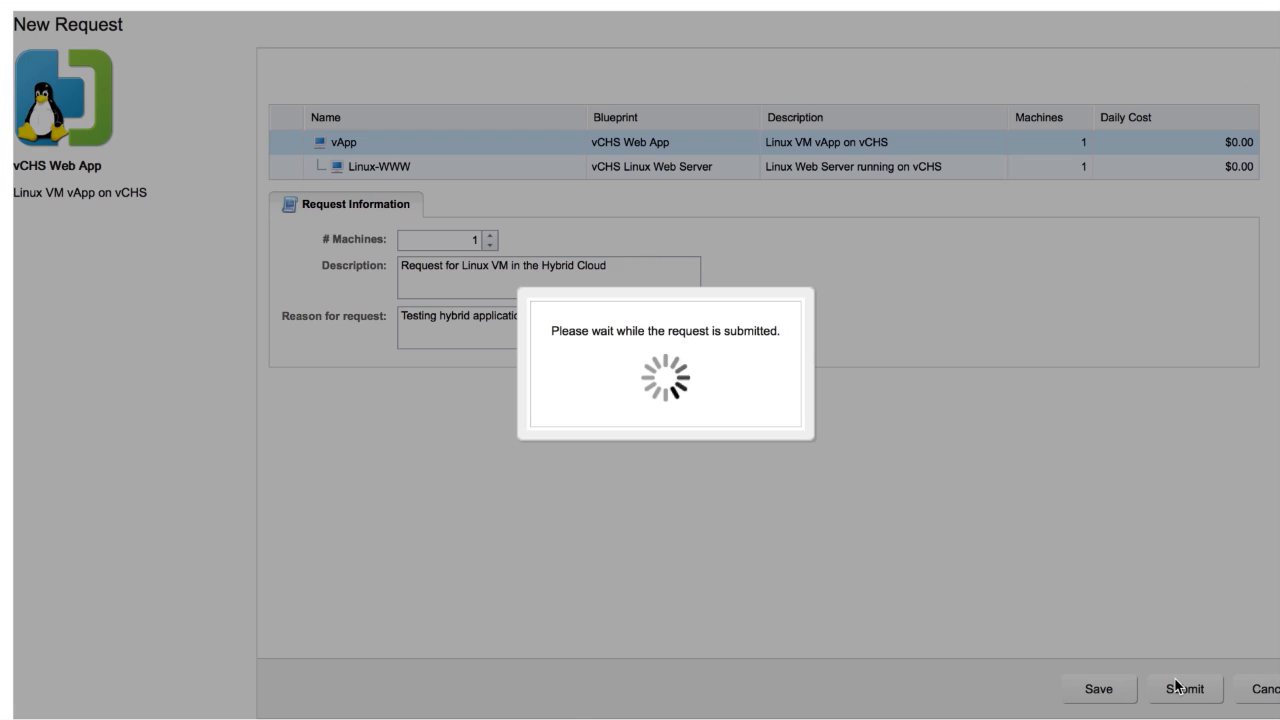
Step: Confirm the successful submission and go to the Requests list
left_click(1184, 688)
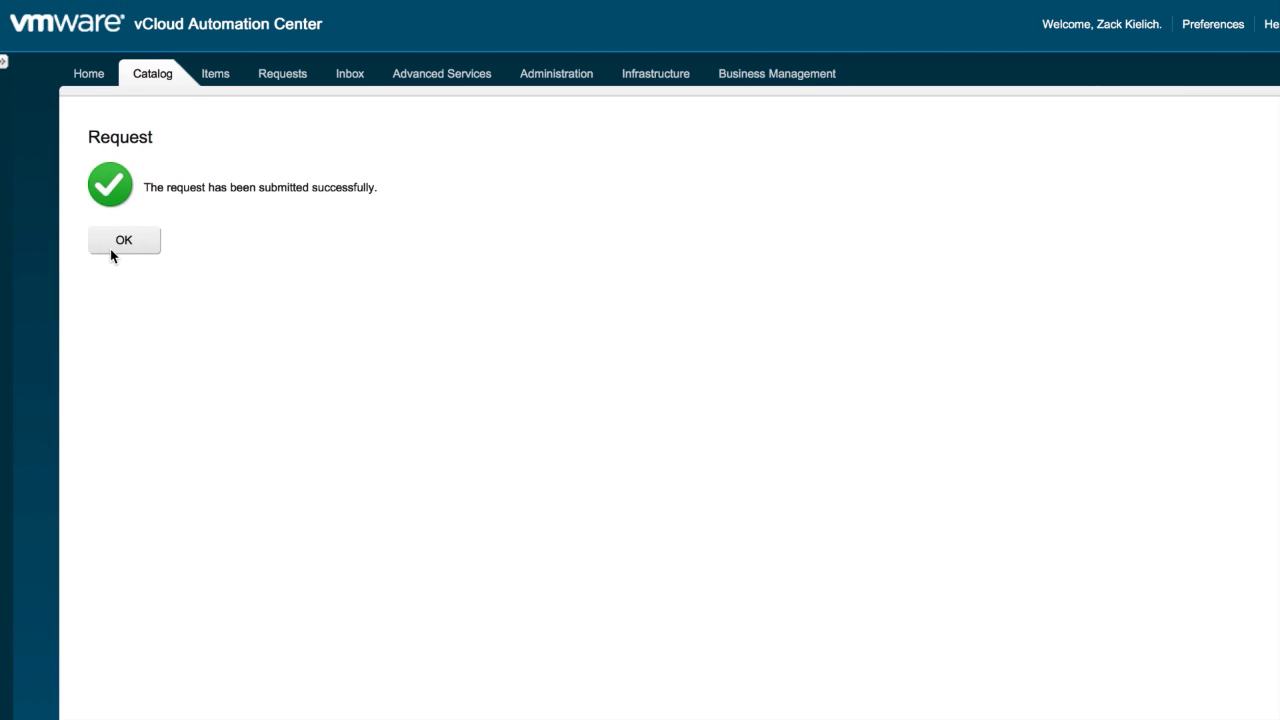
left_click(124, 240)
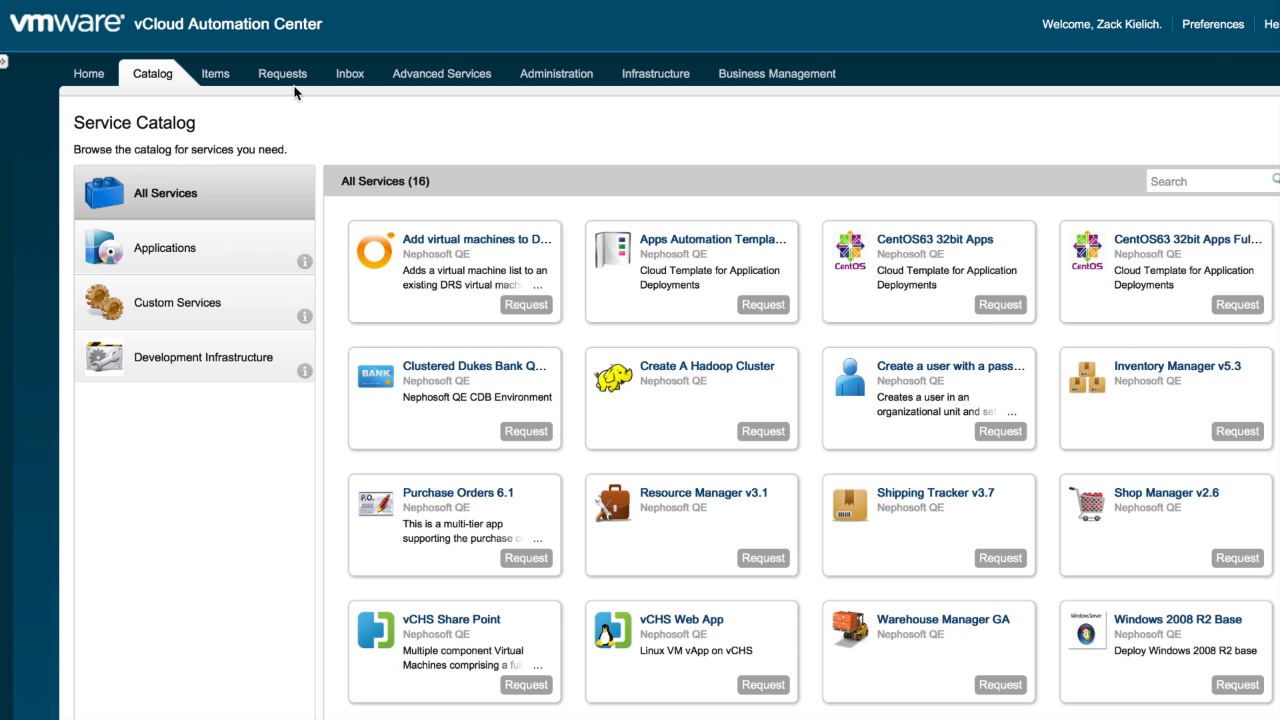
left_click(282, 72)
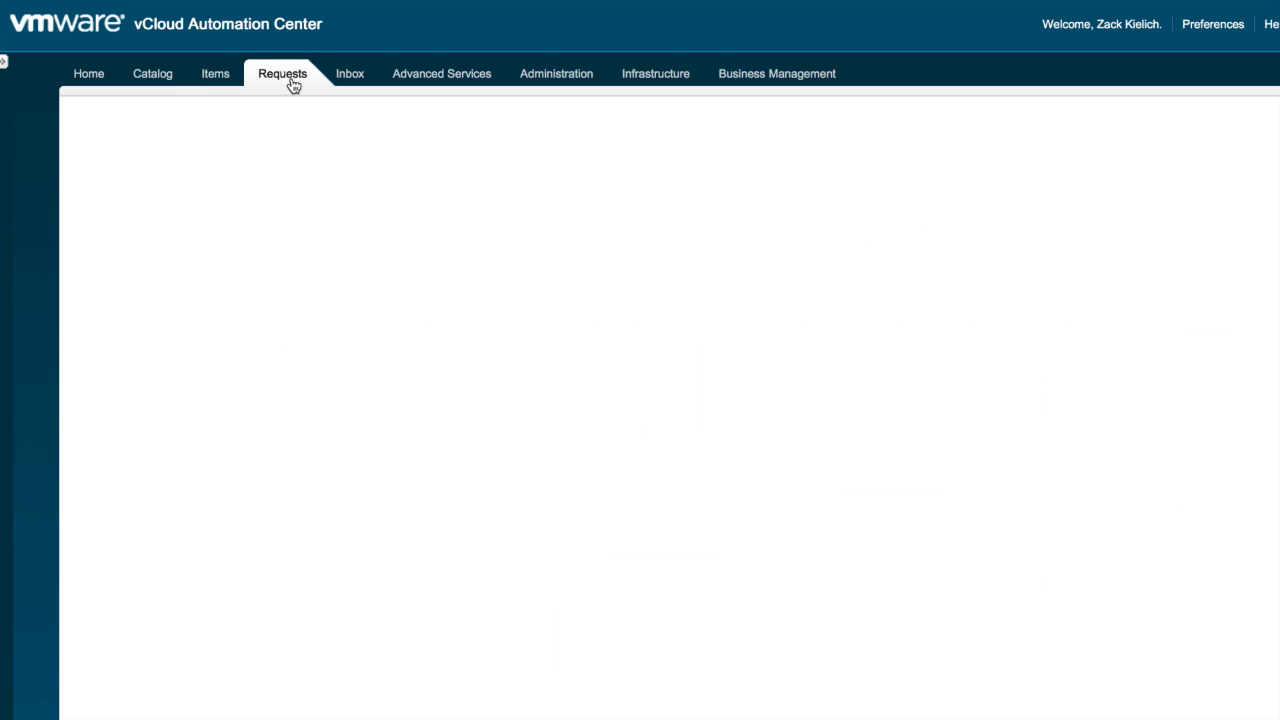
Step: Review the Request Details of in-progress request 185 and close them
left_click(280, 72)
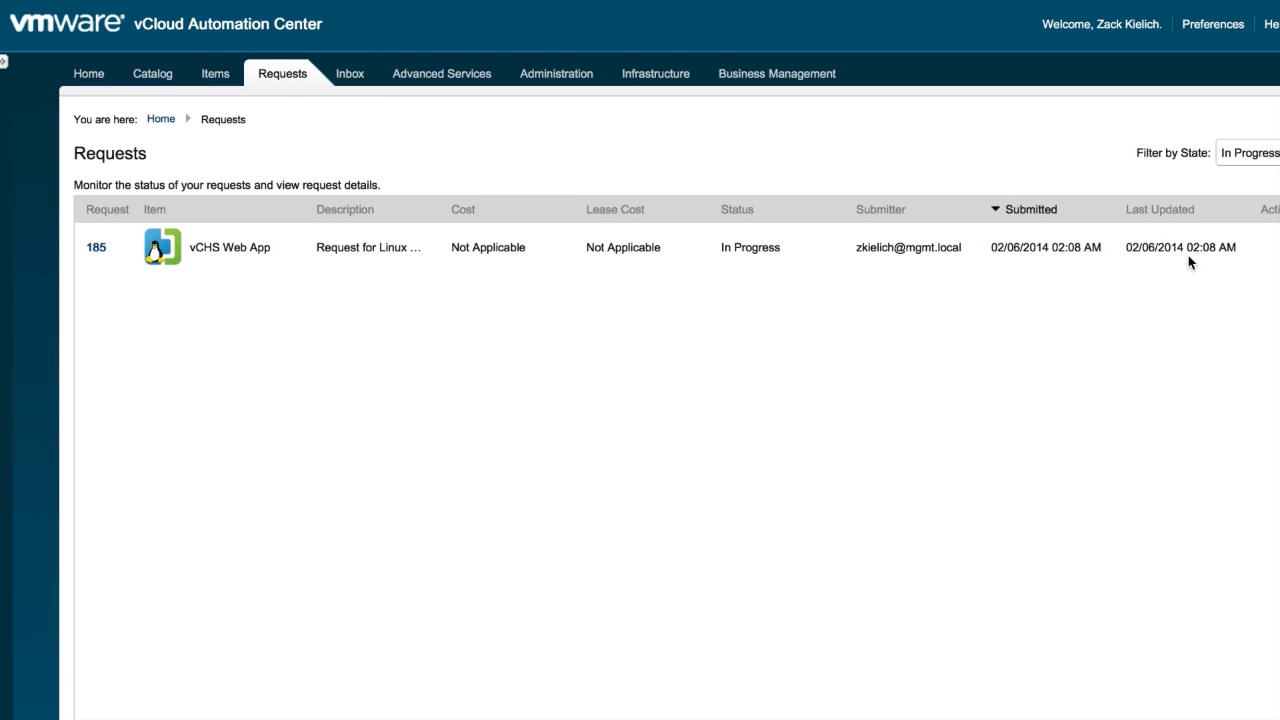
mouse_move(876, 136)
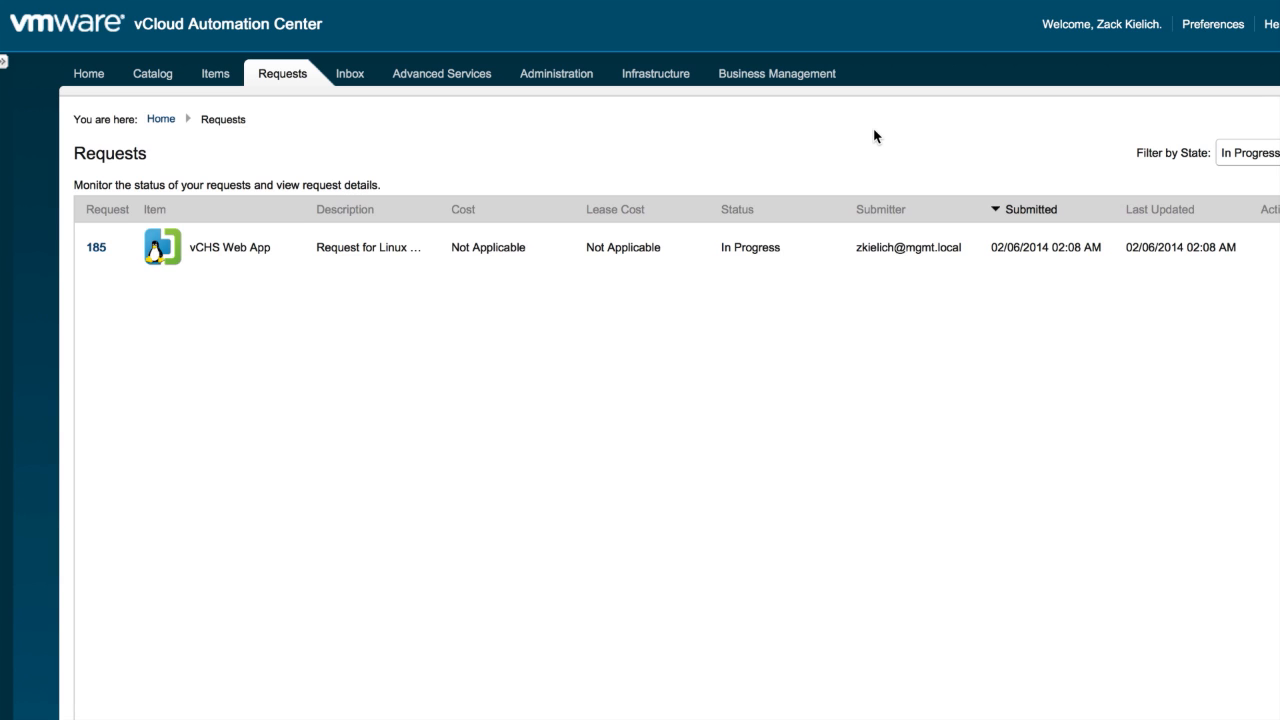
mouse_move(108, 210)
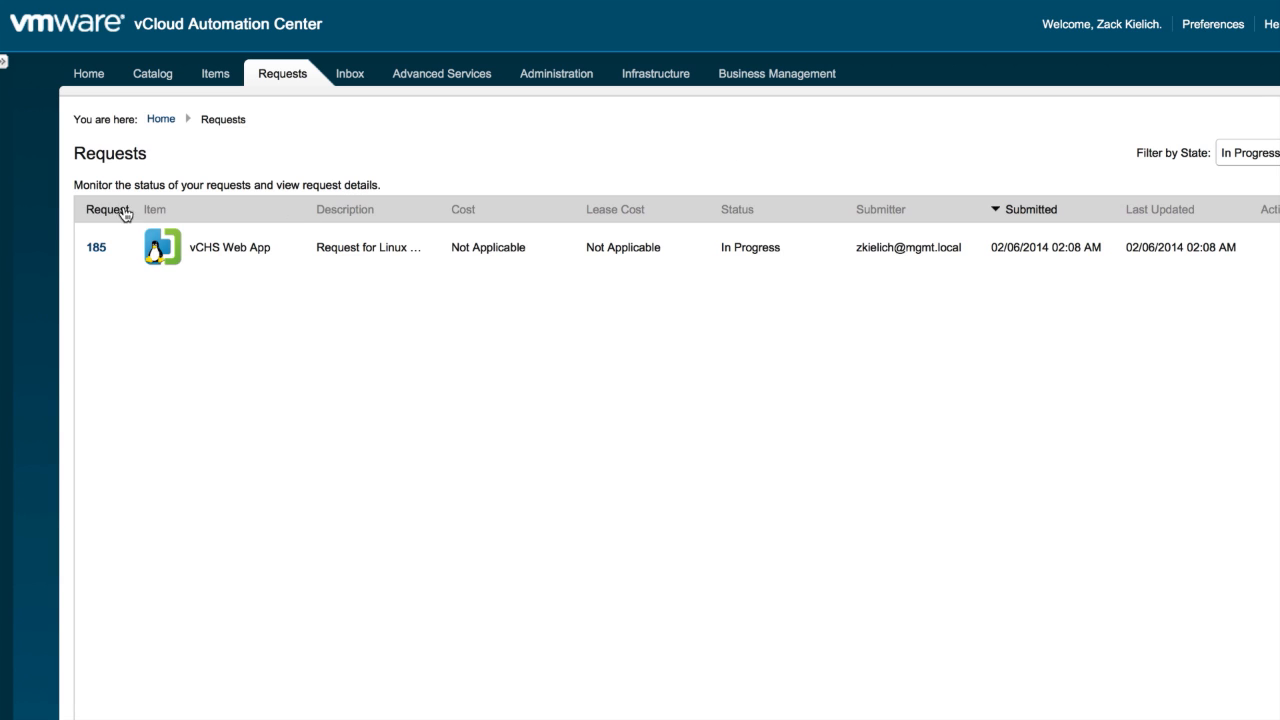
left_click(96, 248)
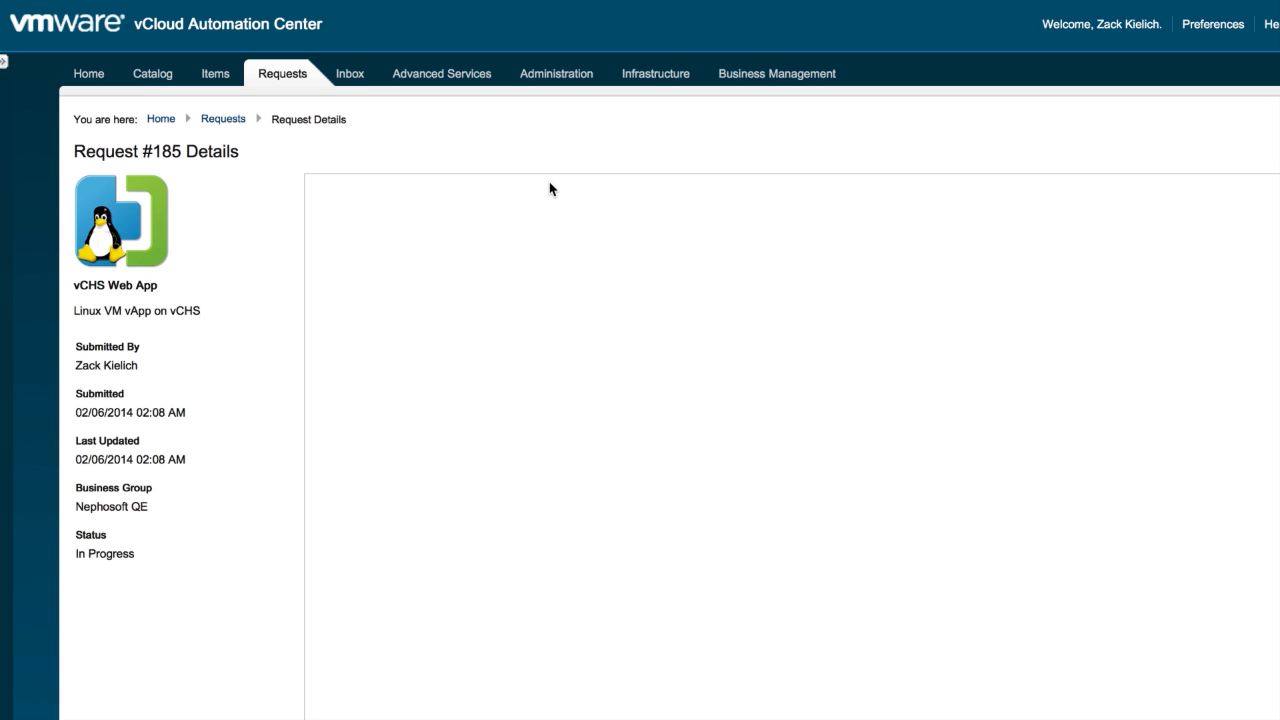
mouse_move(310, 178)
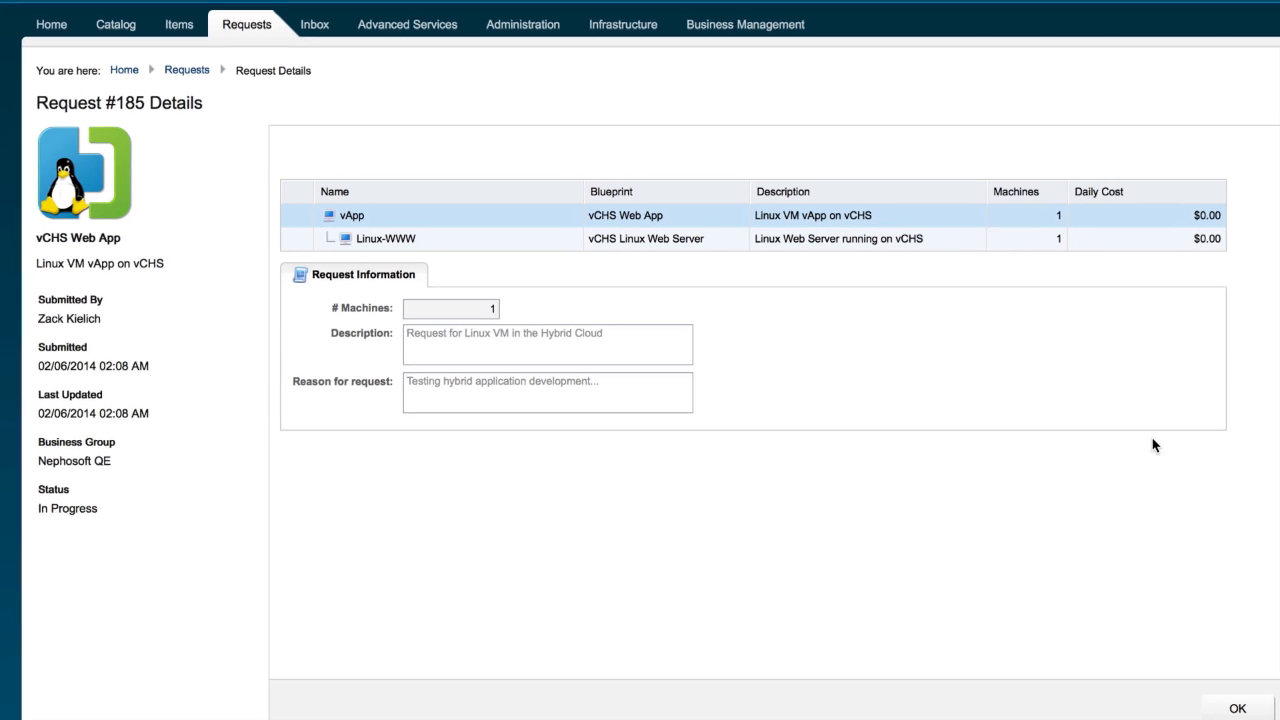
left_click(1236, 708)
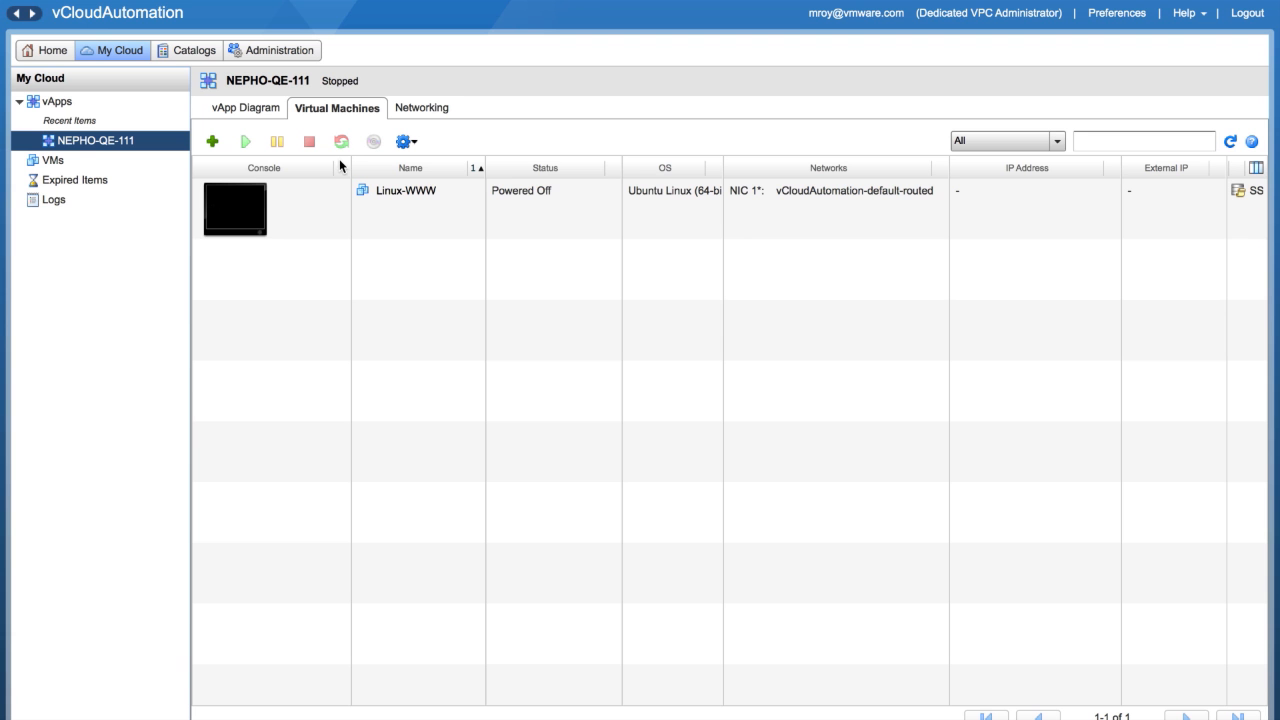
mouse_move(1228, 144)
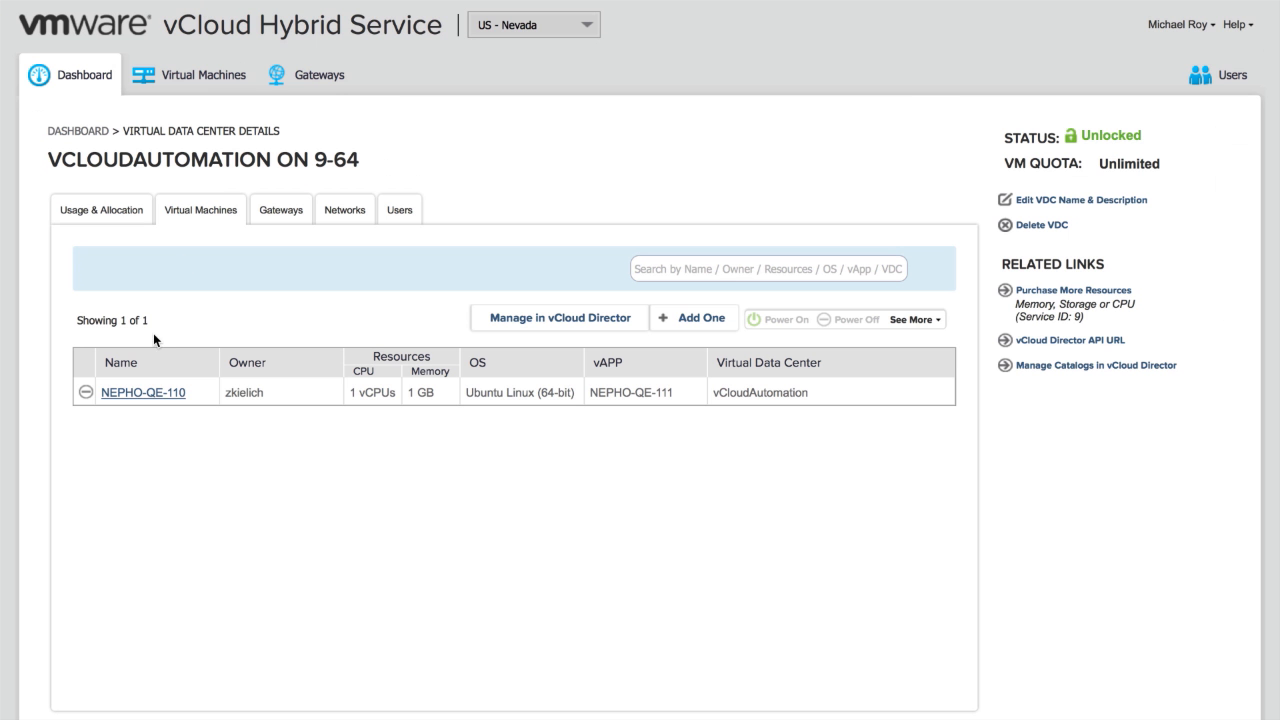
Step: View the settings of the powered-on VM NEPHO-QE-110
left_click(142, 392)
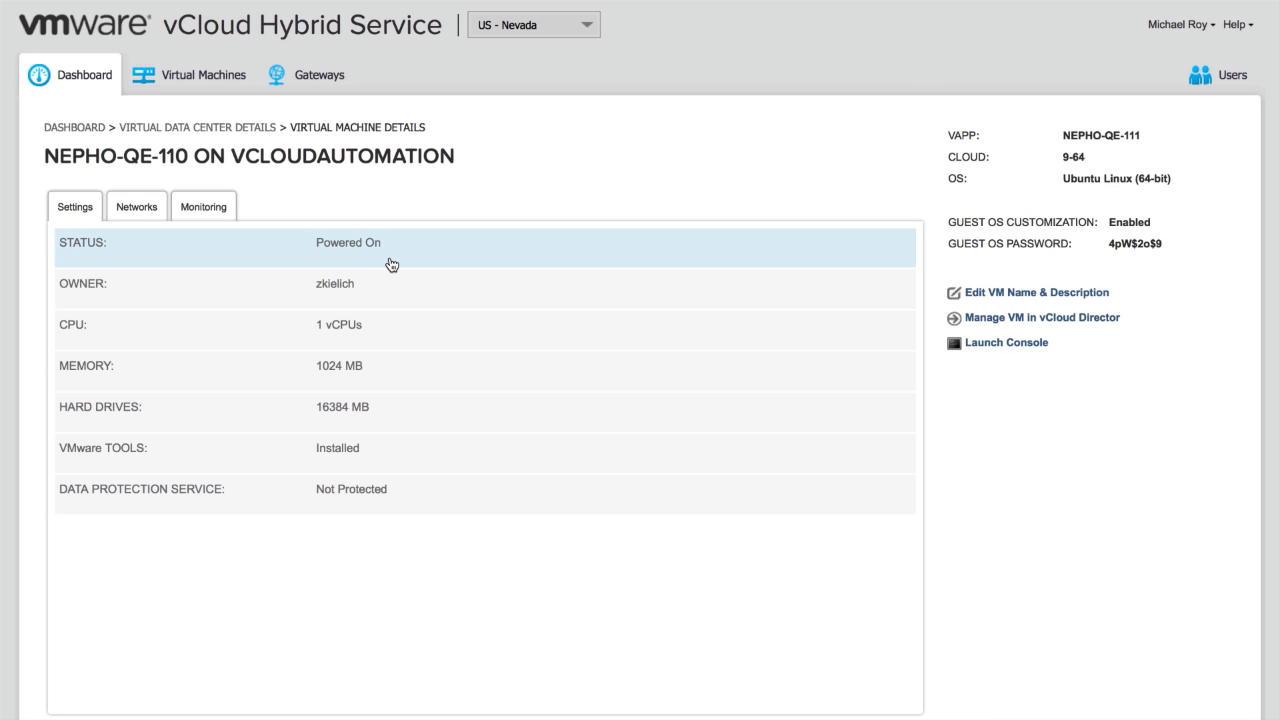
mouse_move(472, 184)
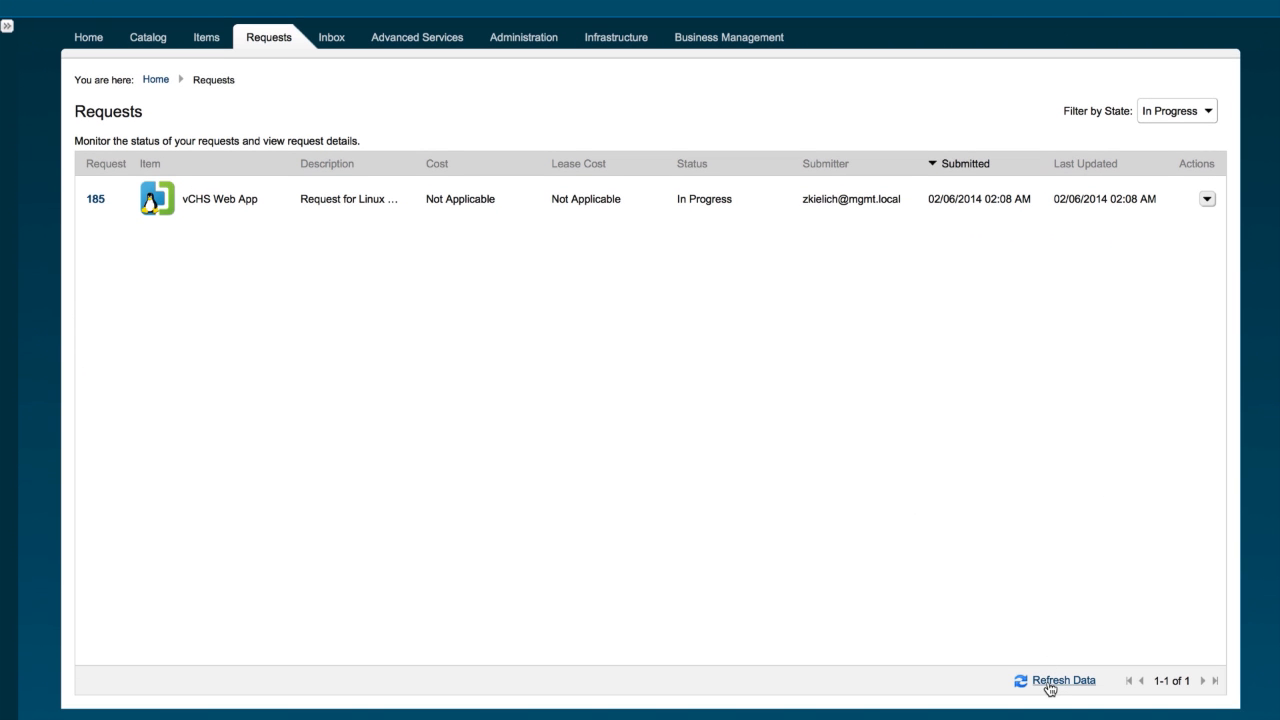
Step: Refresh requests, filter by Completed to see request 185 Successful, and go to Machines
left_click(1064, 680)
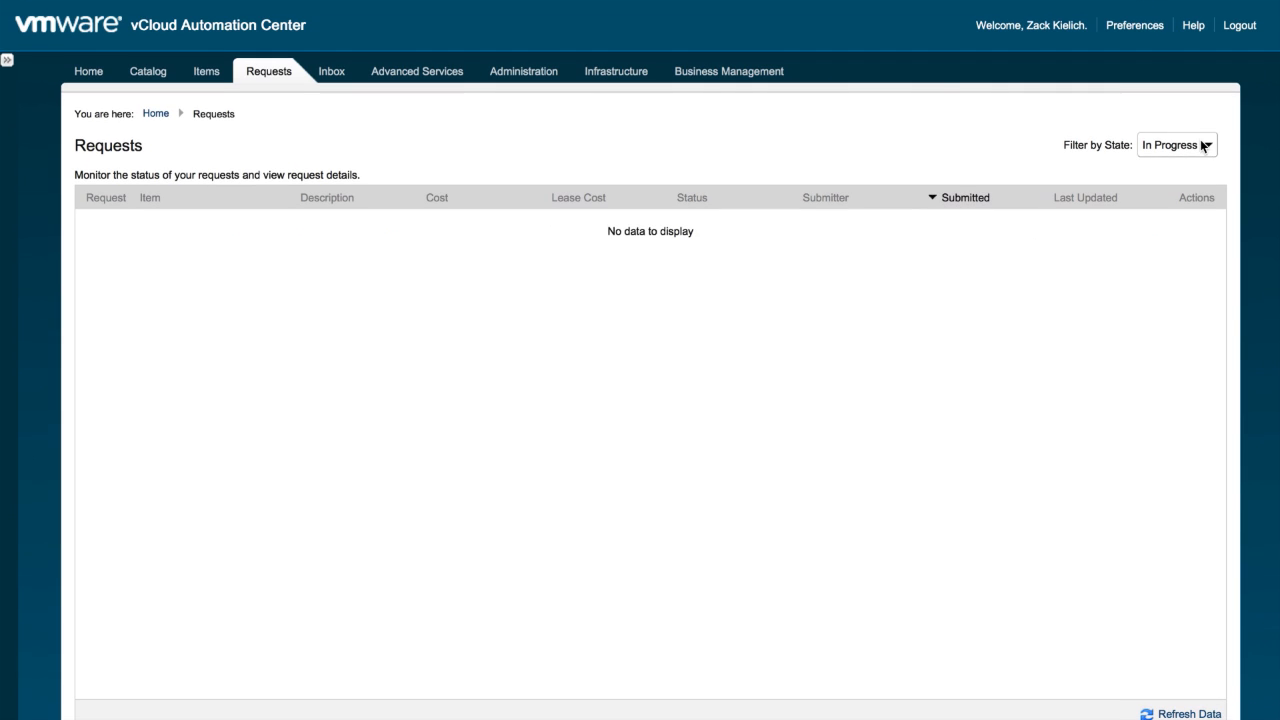
left_click(1176, 144)
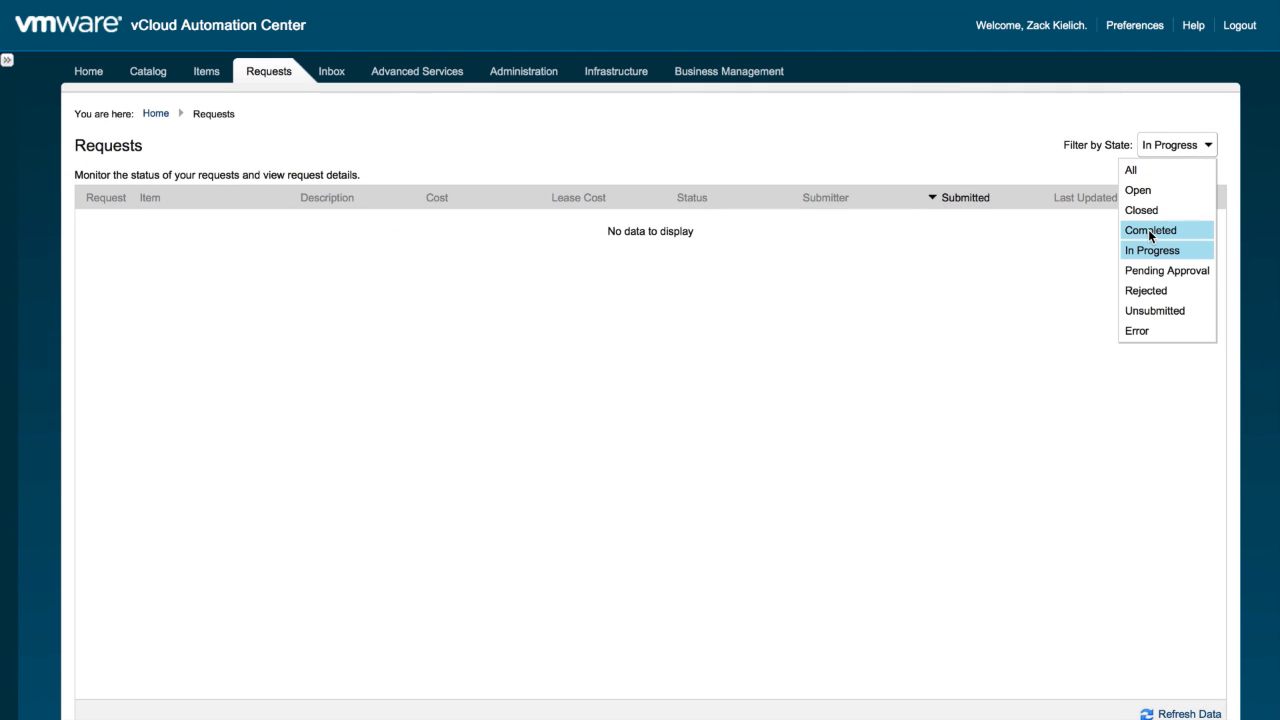
left_click(1150, 230)
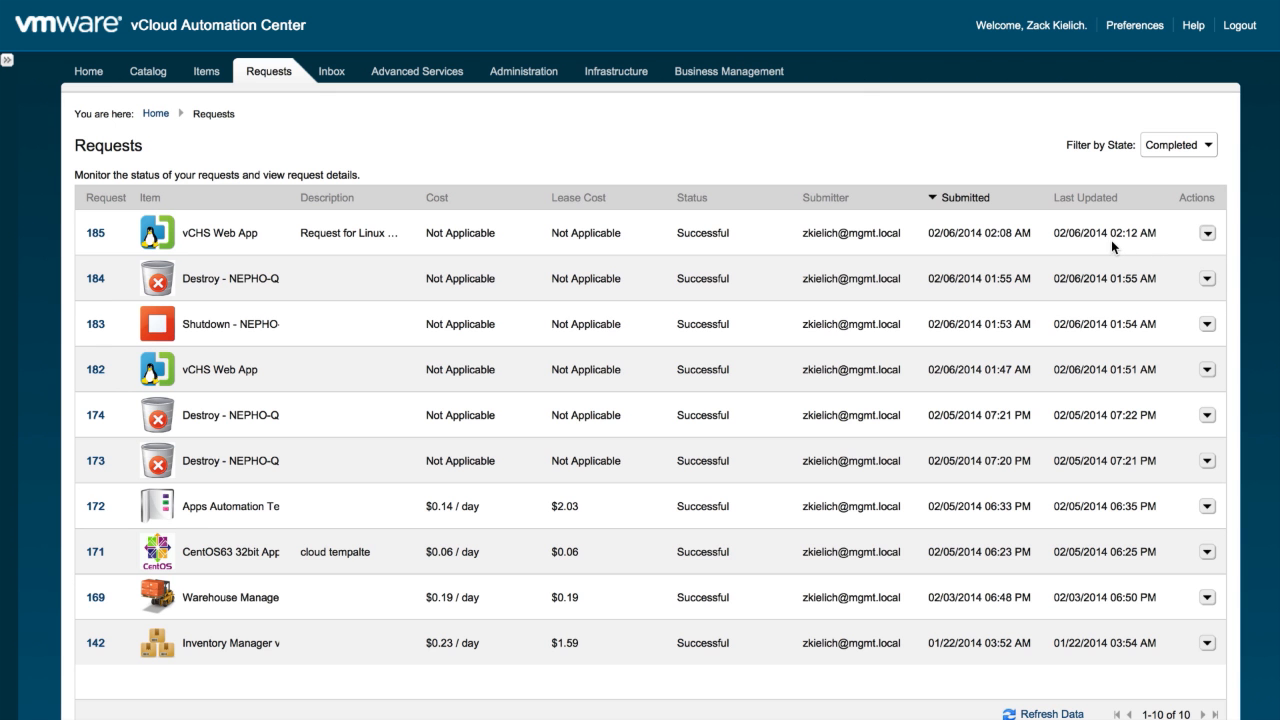
mouse_move(352, 234)
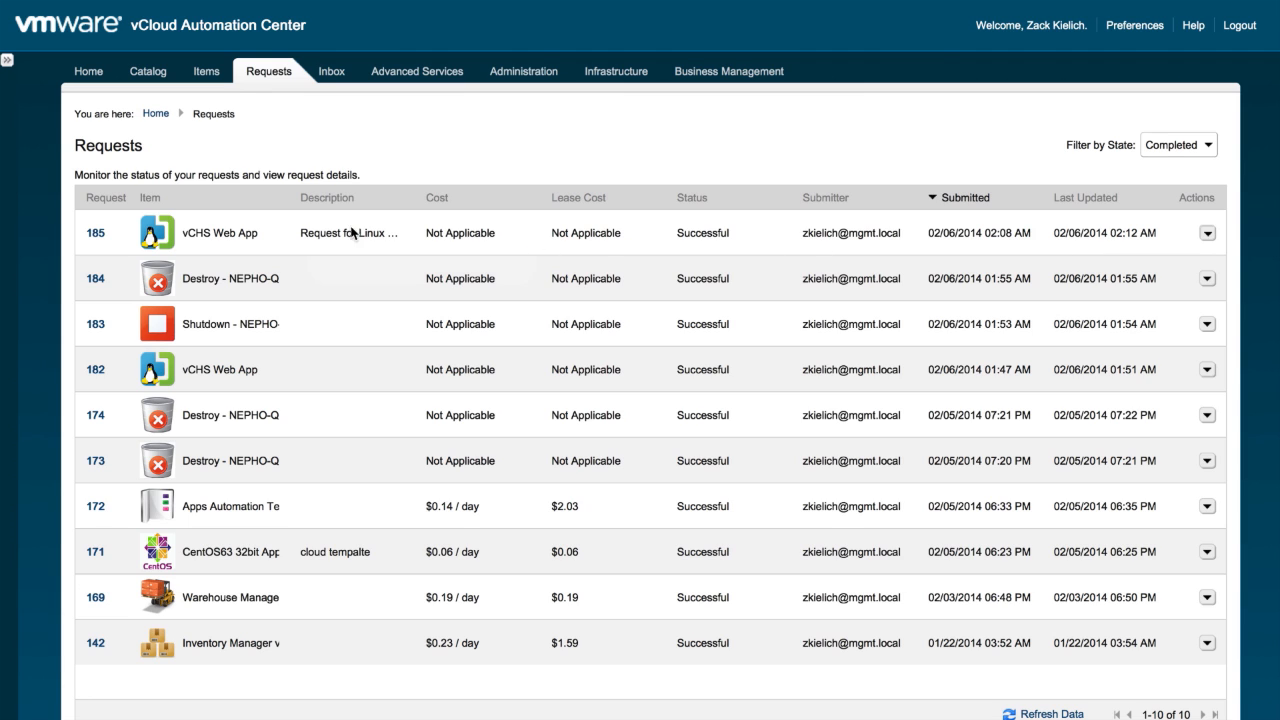
left_click(206, 72)
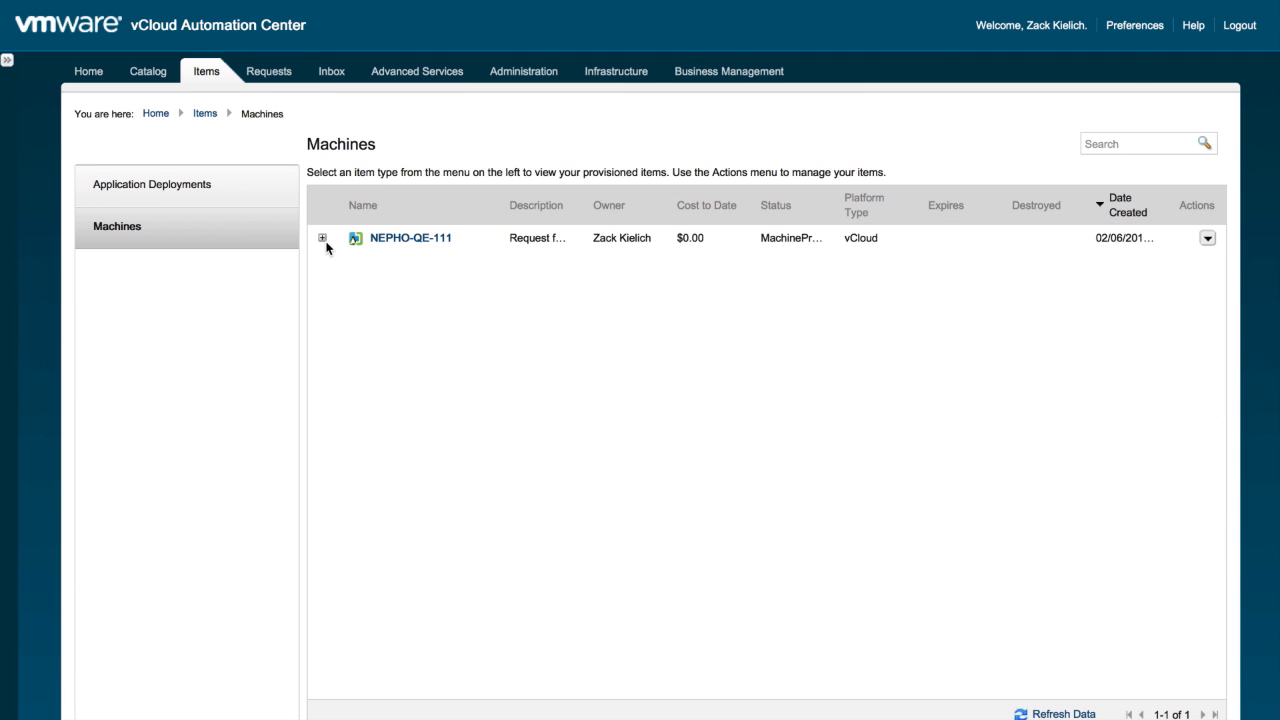
Step: Expand NEPHO-QE-111 and view machine NEPHO-QE-110's item details
left_click(322, 238)
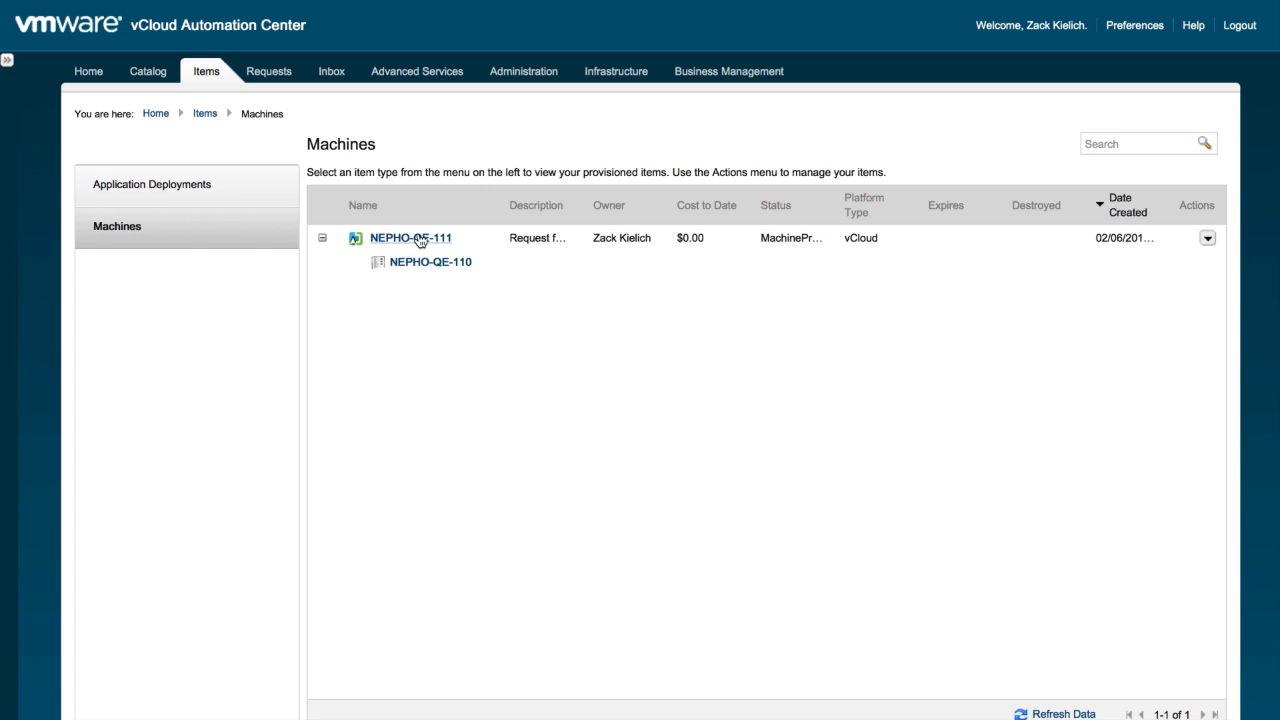
left_click(430, 260)
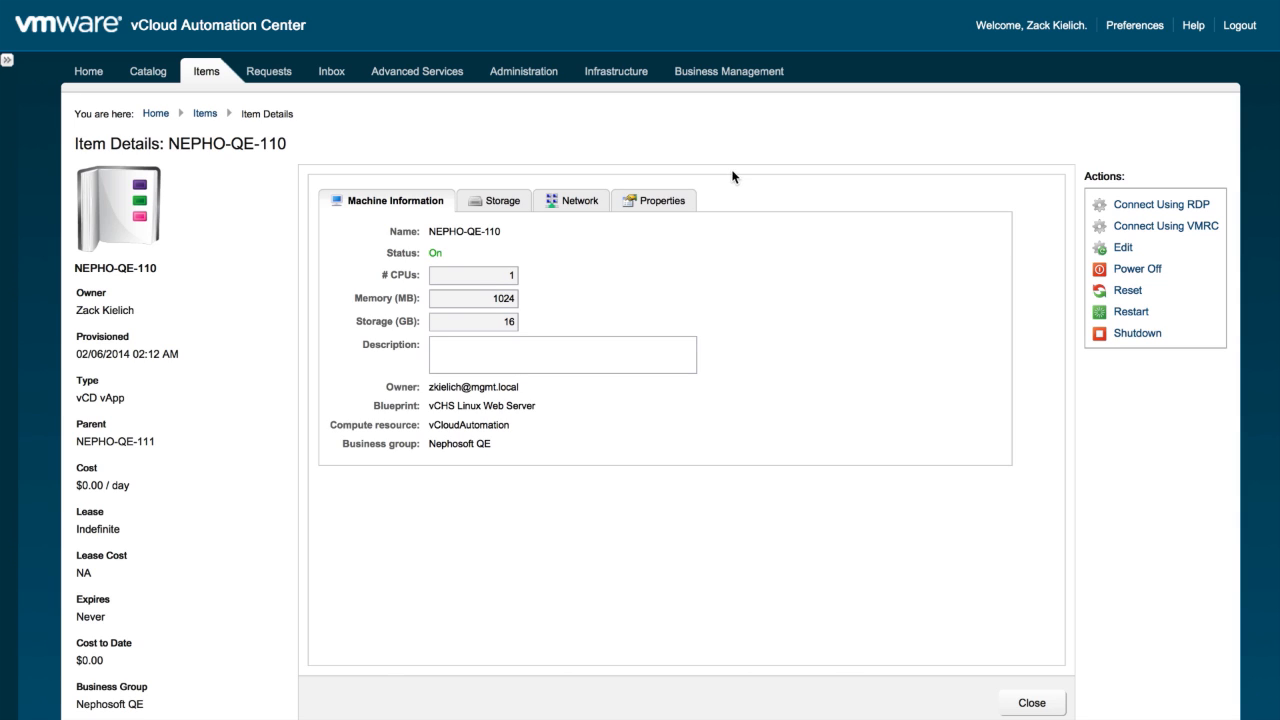
mouse_move(1132, 224)
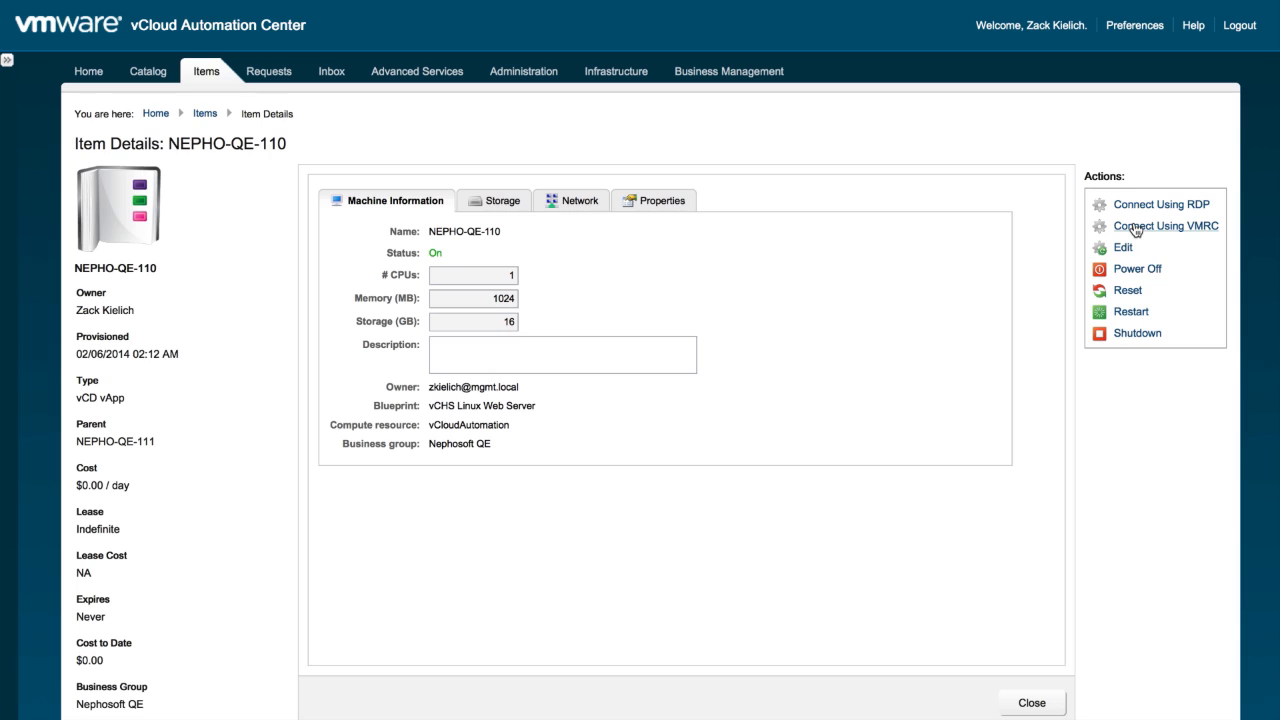
Step: Connect to NEPHO-QE-110 via VMRC and enter username 'luser' at the Ubuntu login
left_click(1164, 224)
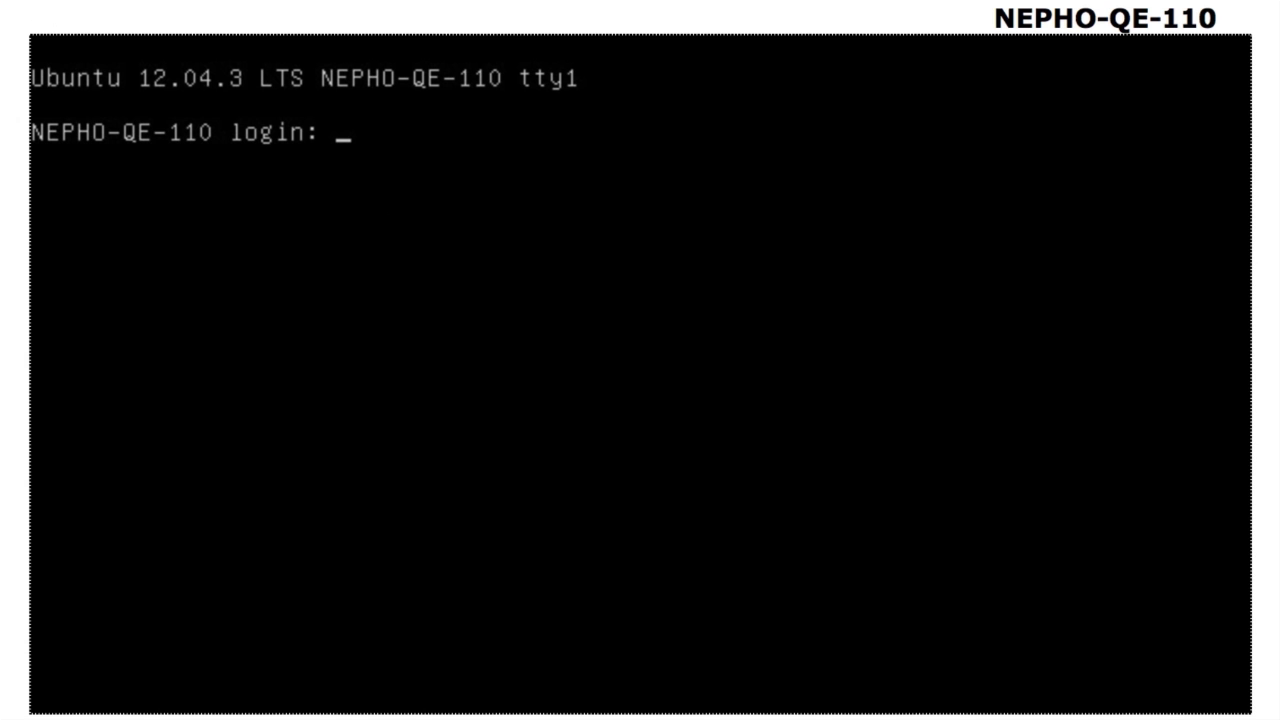
type("luser")
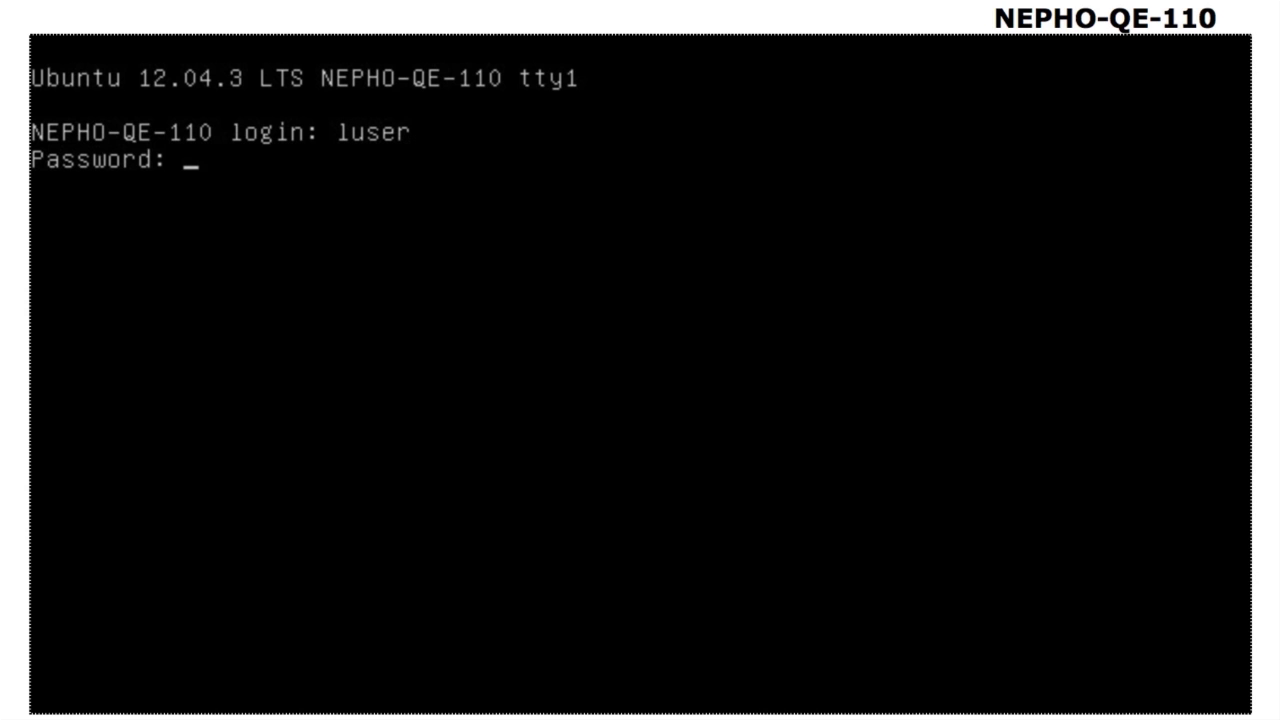